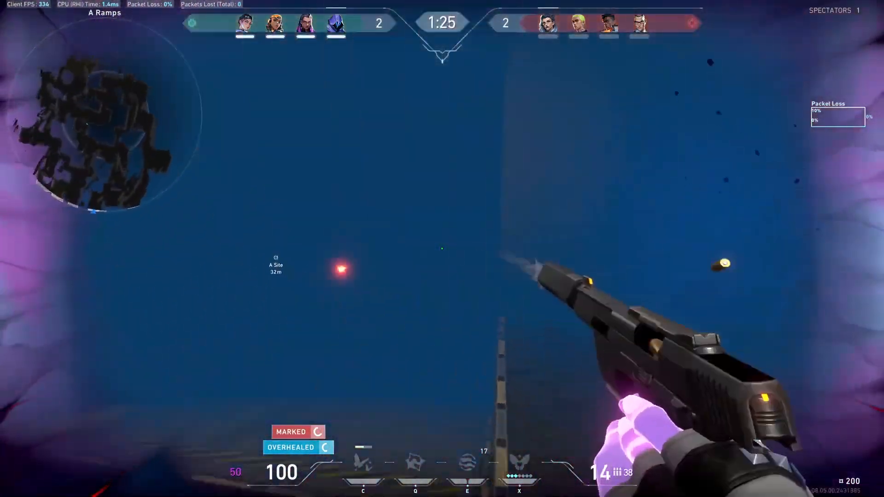
Navigate File Explorer into the extracted WinaeroTweaker folder
click(441, 249)
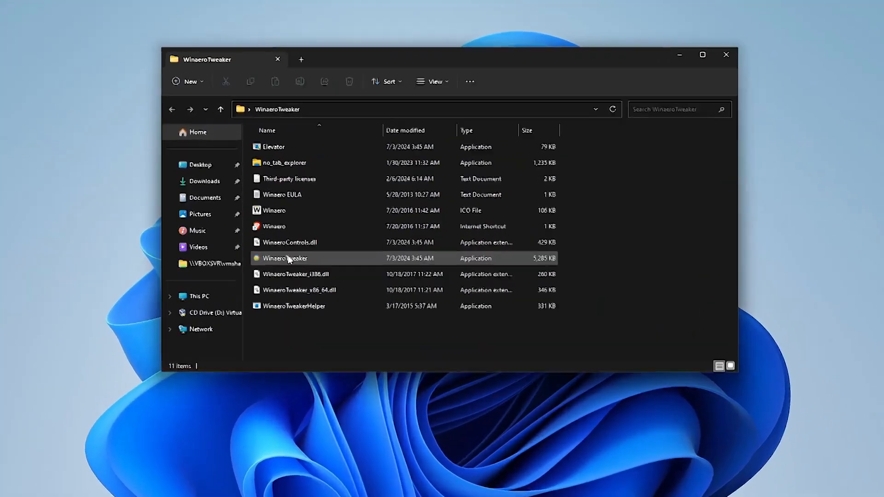
Launch WinaeroTweaker.exe from the folder, landing on the System information page
right_click(285, 258)
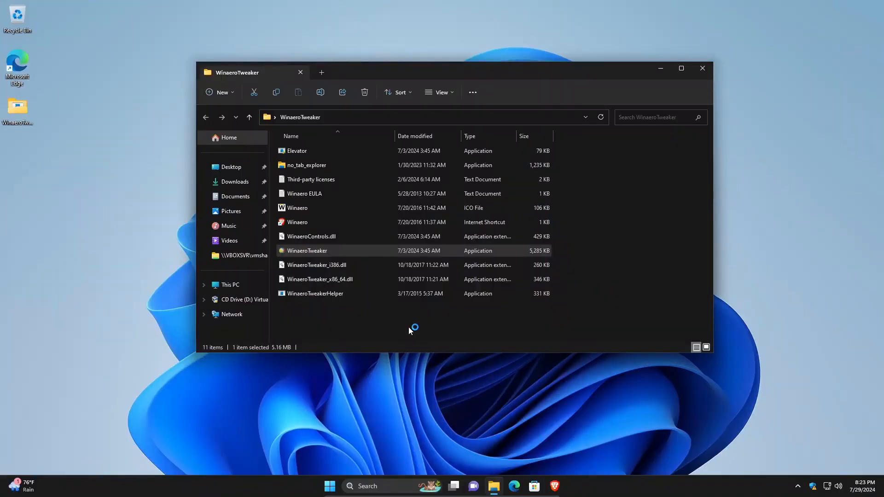
double_click(307, 250)
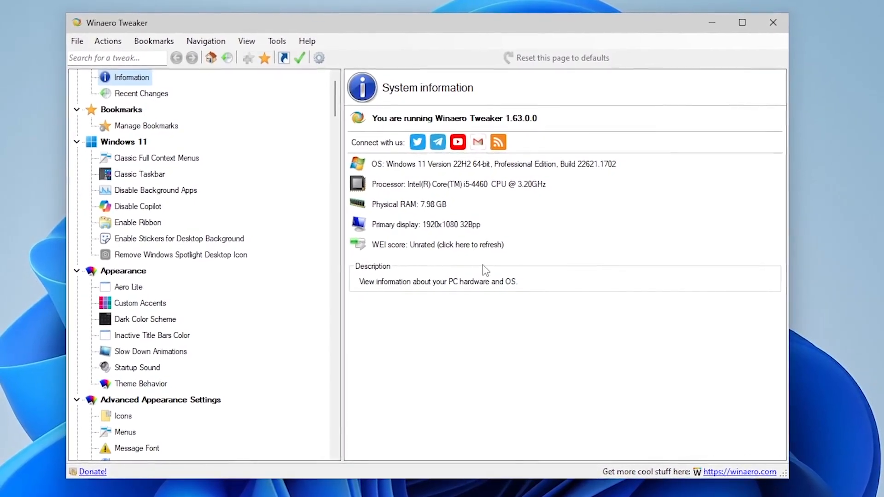
Enable Classic Full Context Menus under Windows 11 and verify via the desktop right-click menu
click(151, 87)
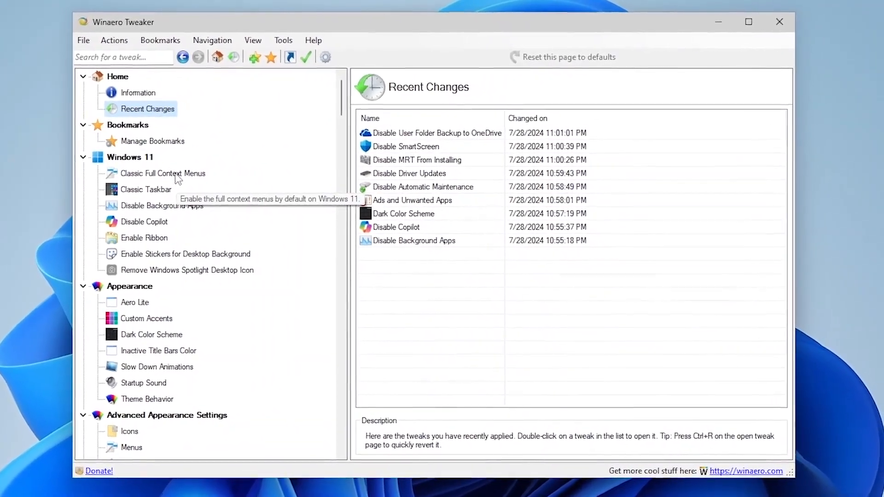
click(163, 174)
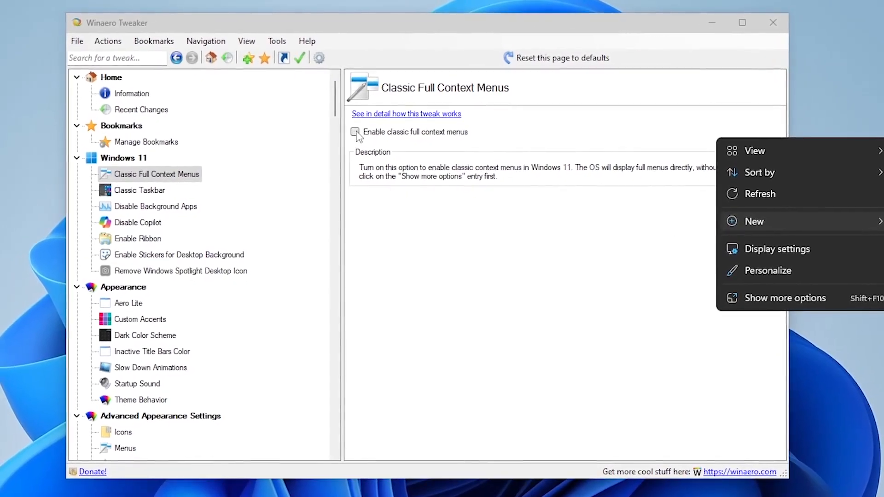
click(356, 132)
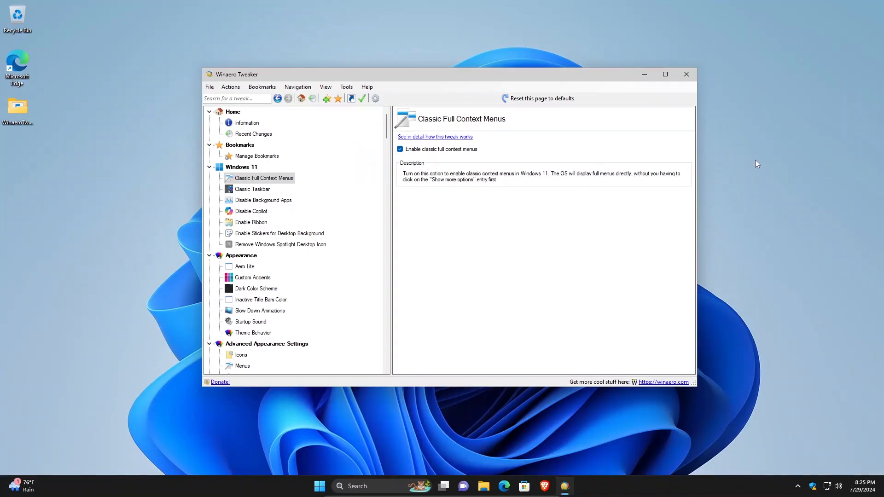
right_click(757, 164)
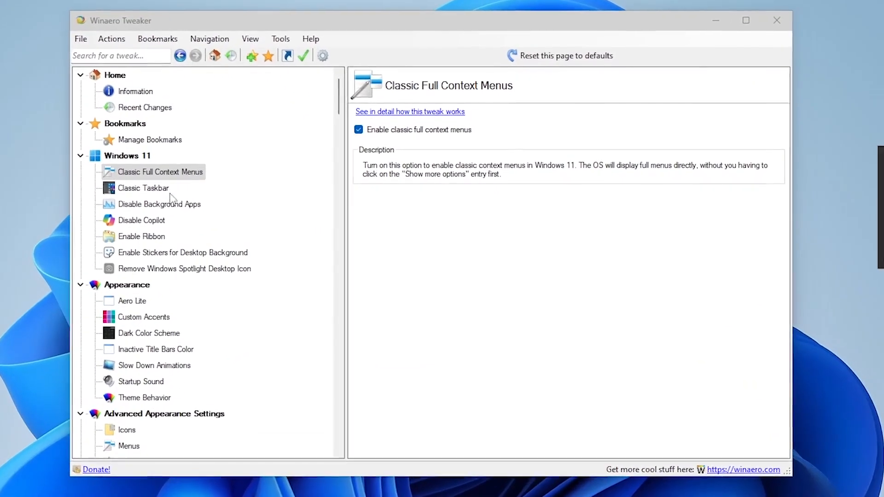
Turn on Disable Background Apps and Disable Copilot, leaving the Copilot taskbar option unchecked
click(159, 204)
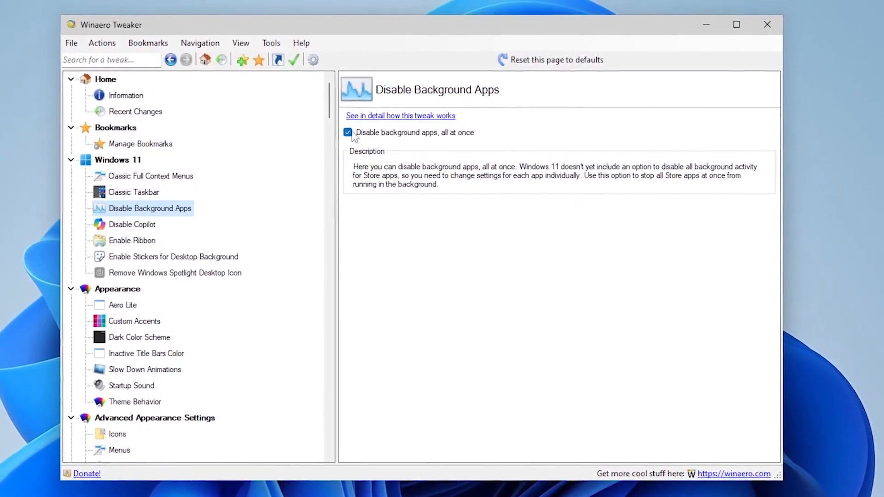
mouse_move(142, 220)
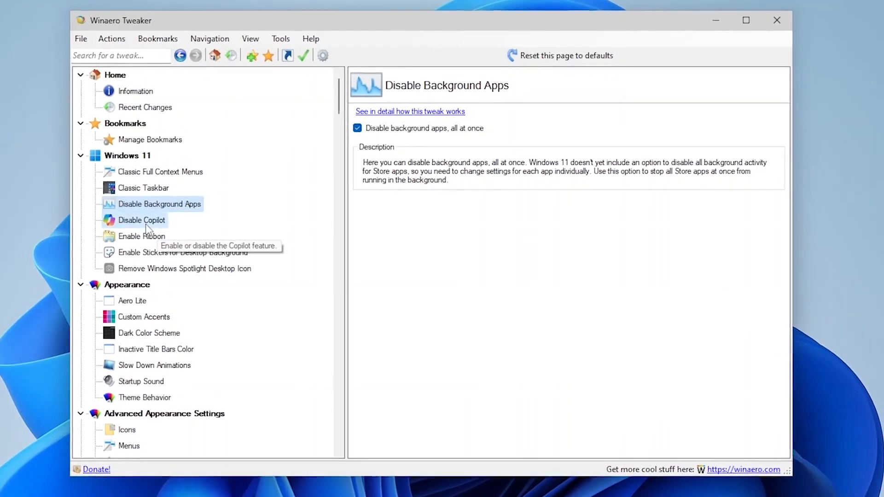
click(142, 220)
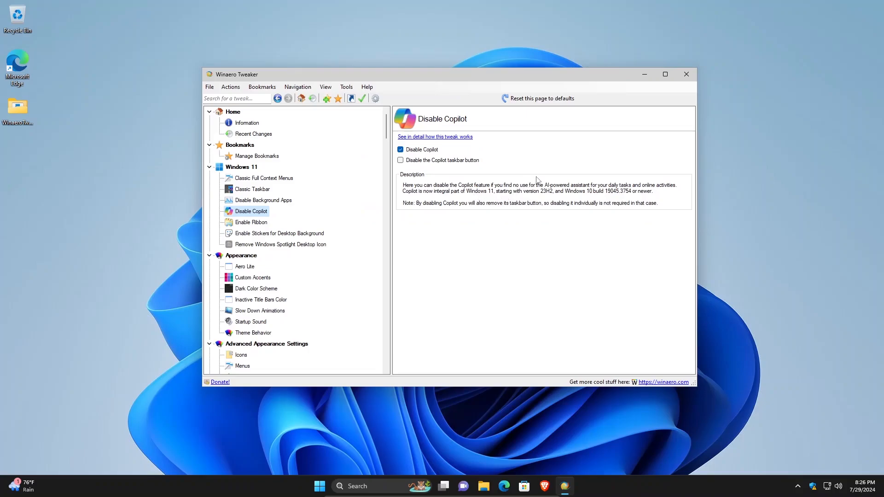
mouse_move(441, 201)
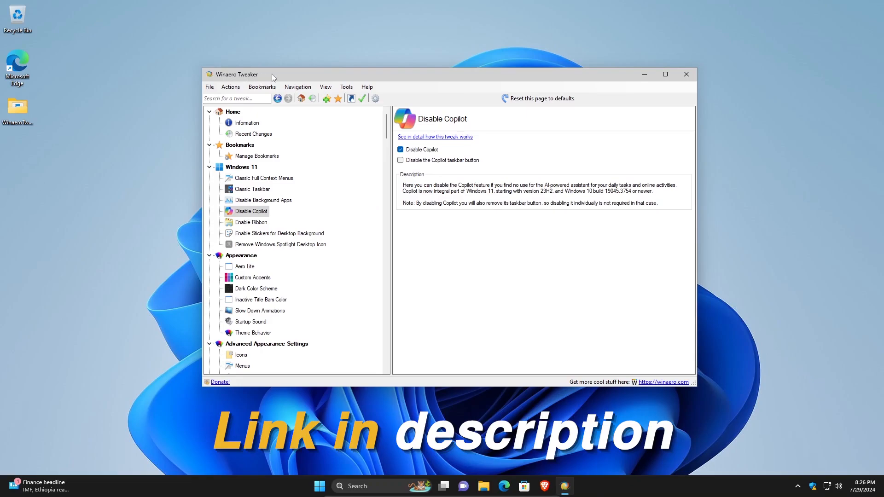
Start the Import/Export Tweaks wizard with 'Import tweaks from a file', then cancel it
click(91, 40)
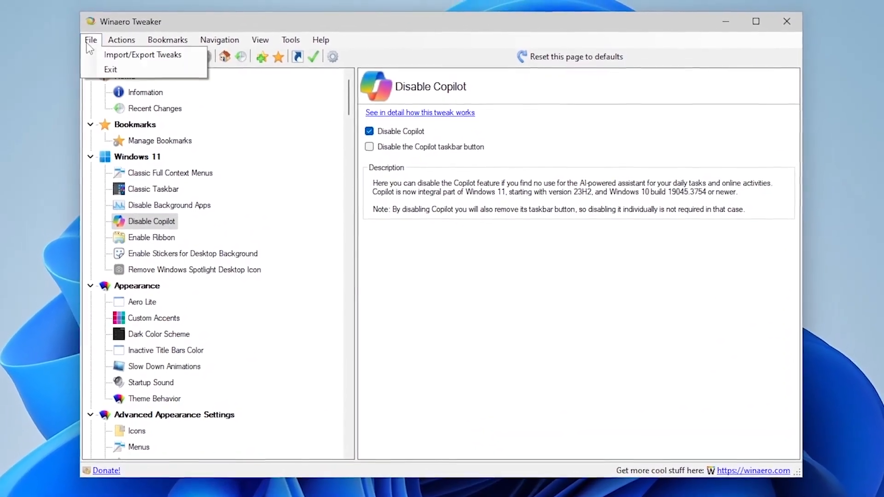
click(142, 54)
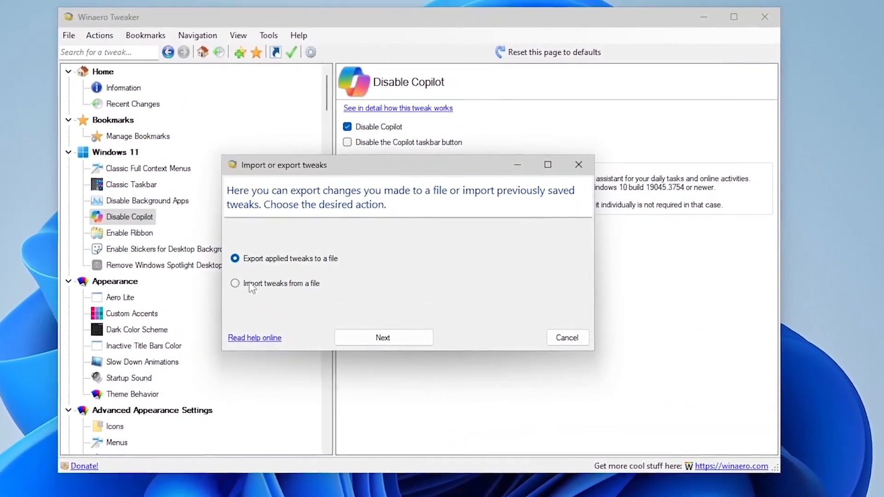
click(383, 338)
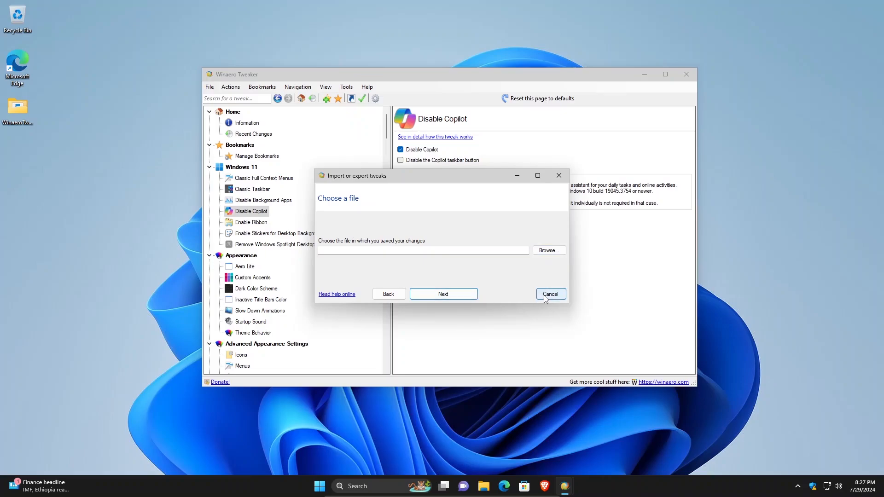
click(550, 294)
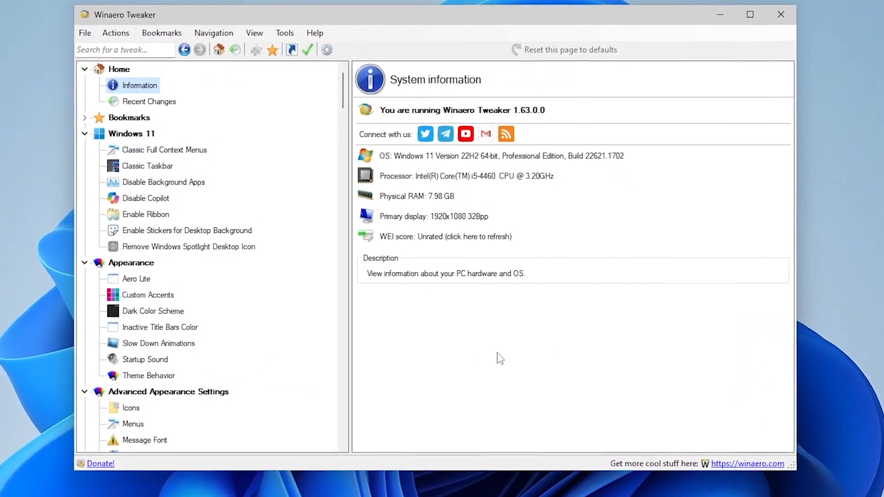
Browse Aero Lite, Custom Accents, Dark Color Scheme, System Font and Menus without changing settings
click(137, 278)
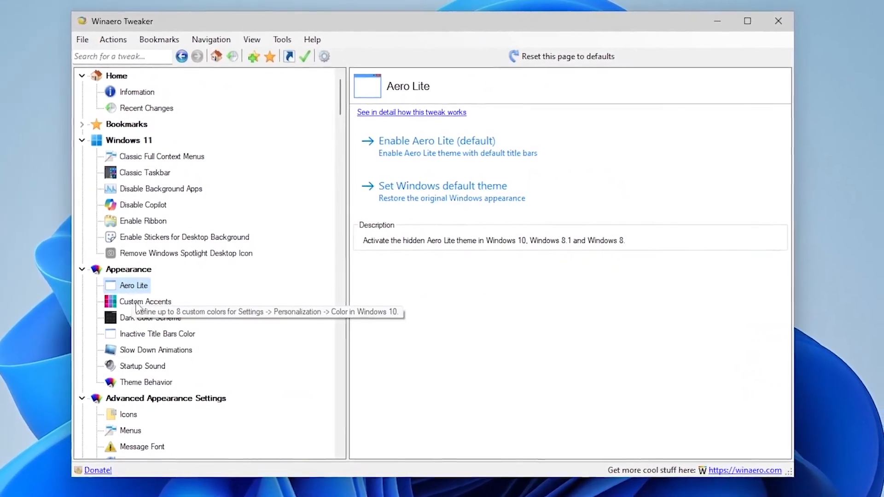
click(150, 317)
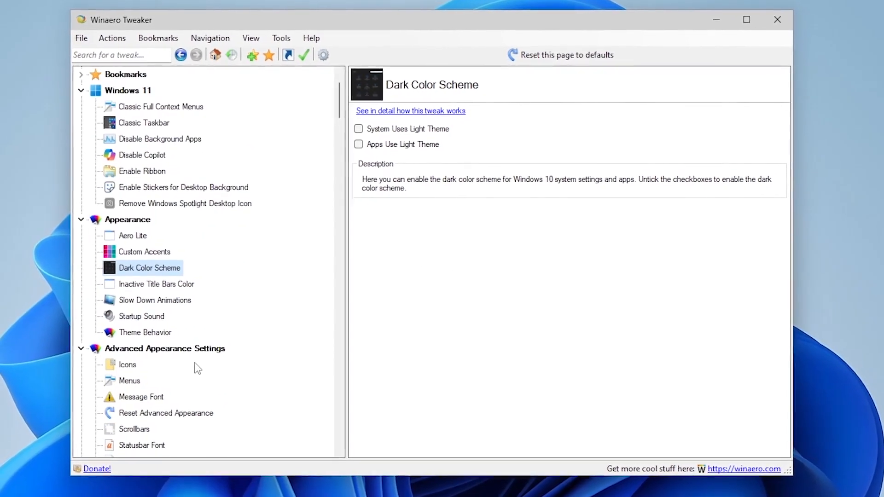
click(142, 316)
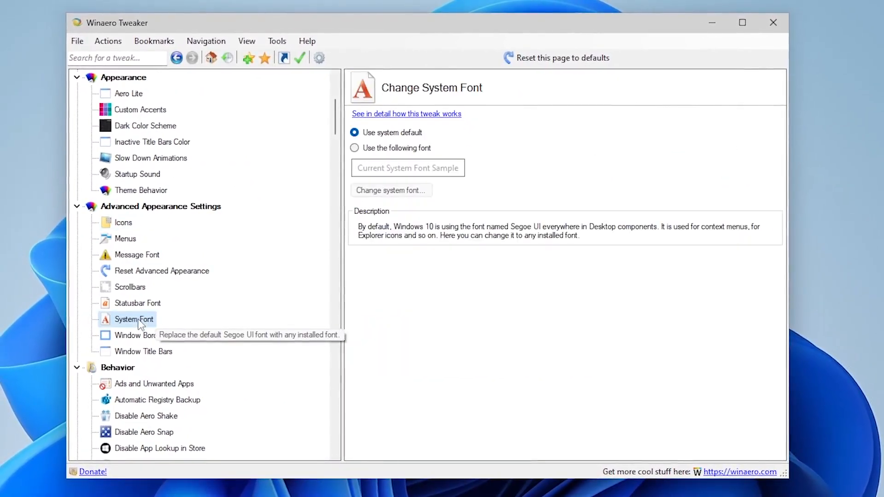
click(125, 238)
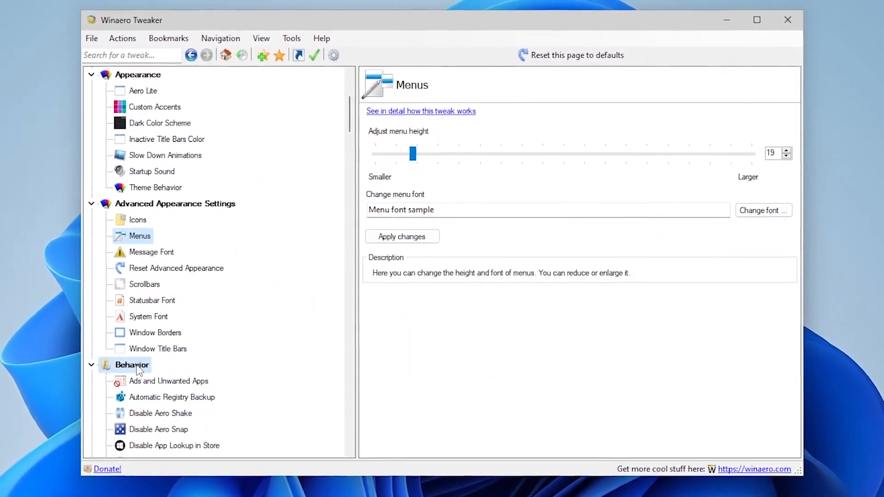
Review Ads and Unwanted Apps and Automatic Registry Backup, tick Disable Automatic Maintenance, view Disable Downloads Blocking
click(131, 364)
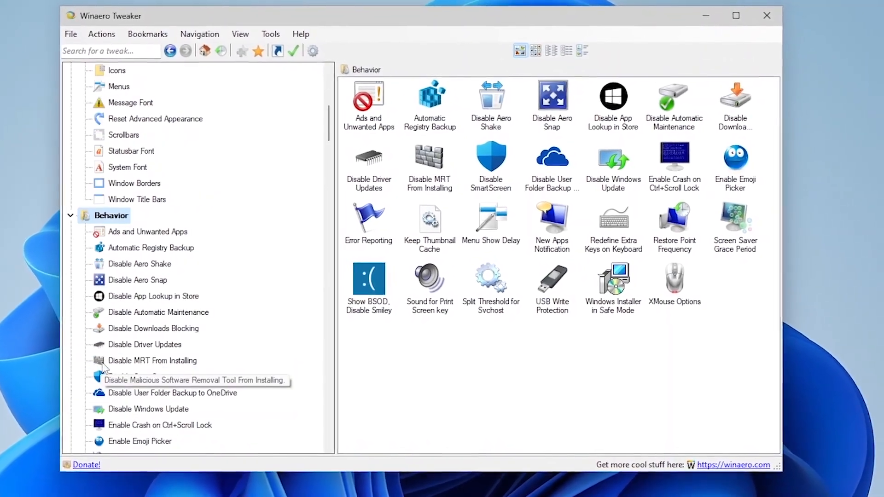
click(147, 232)
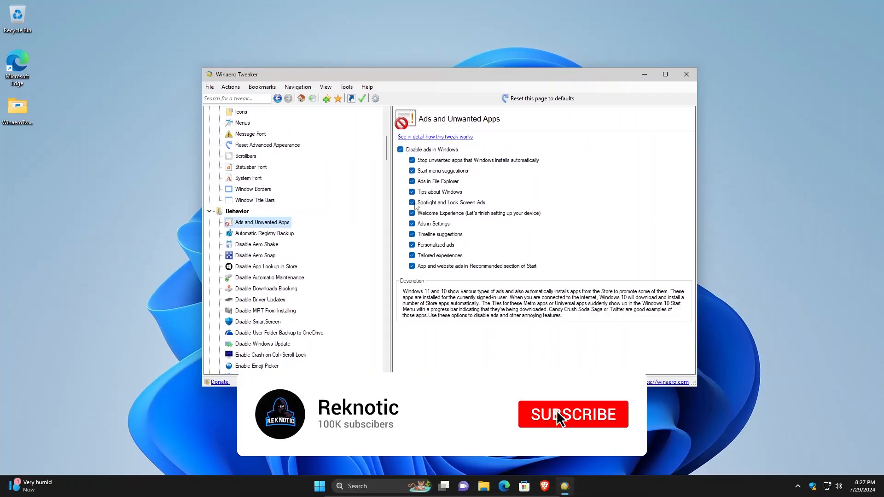
click(572, 414)
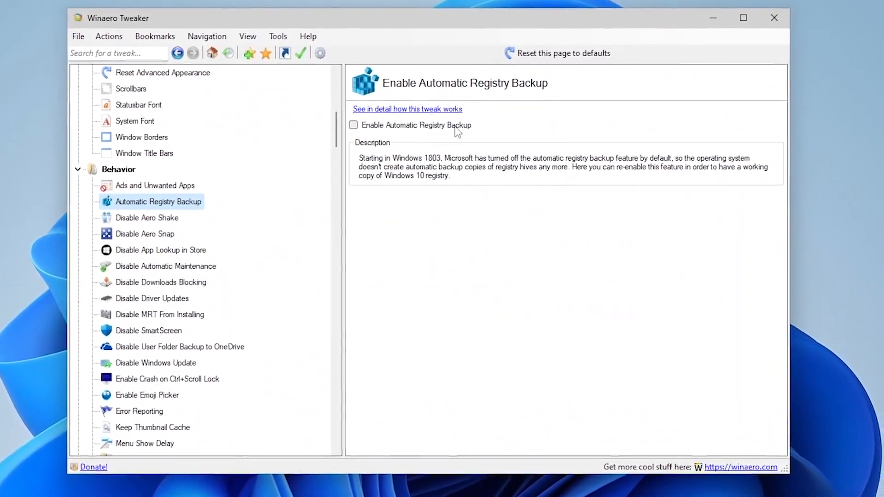
click(742, 18)
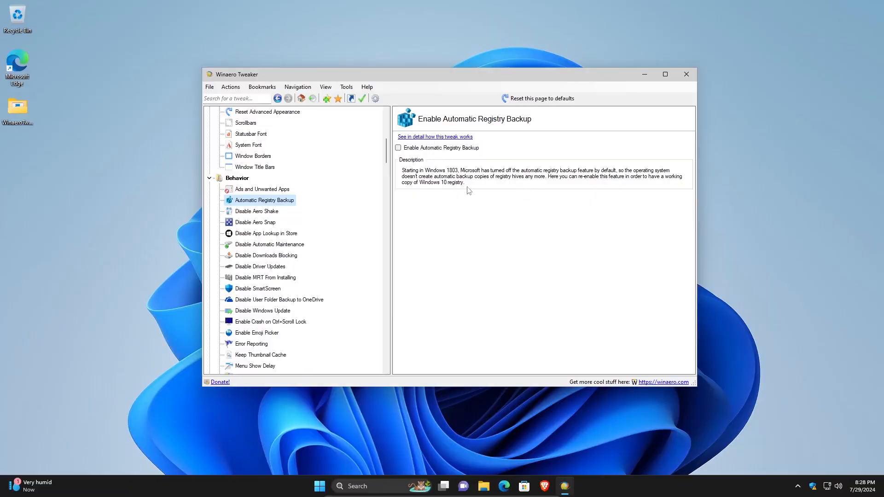
mouse_move(471, 234)
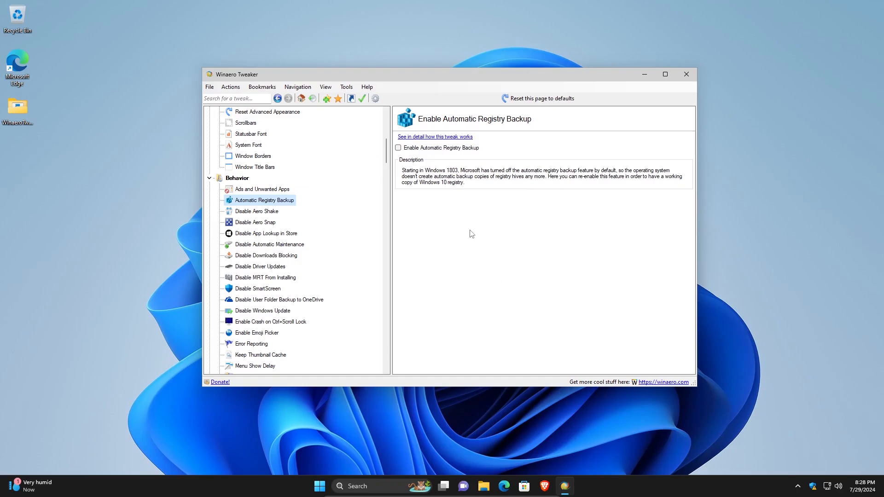
mouse_move(436, 205)
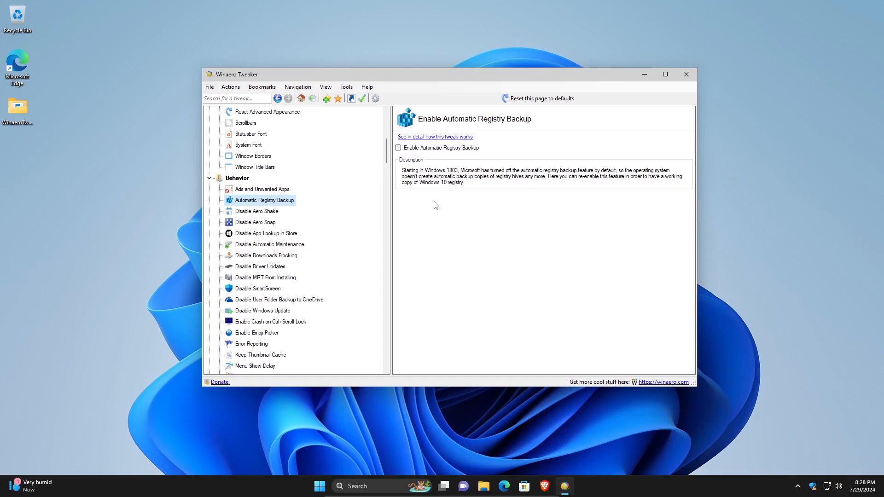
click(269, 244)
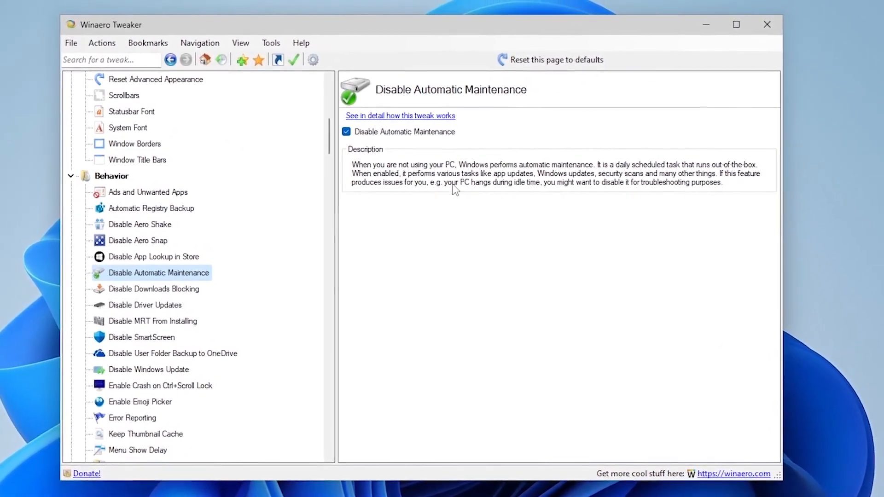
click(735, 24)
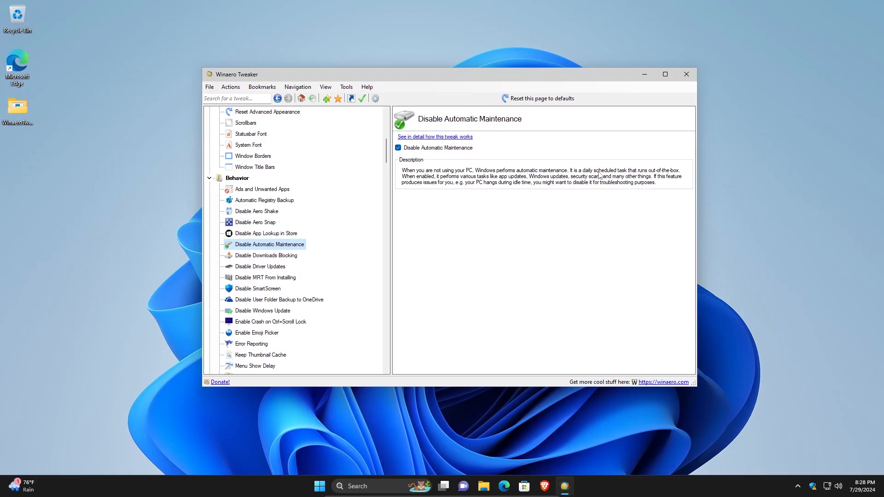
mouse_move(668, 177)
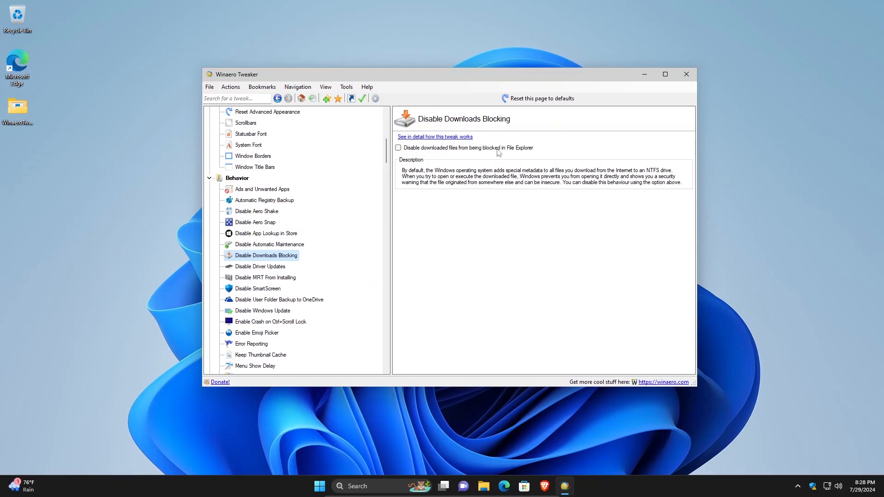
mouse_move(552, 175)
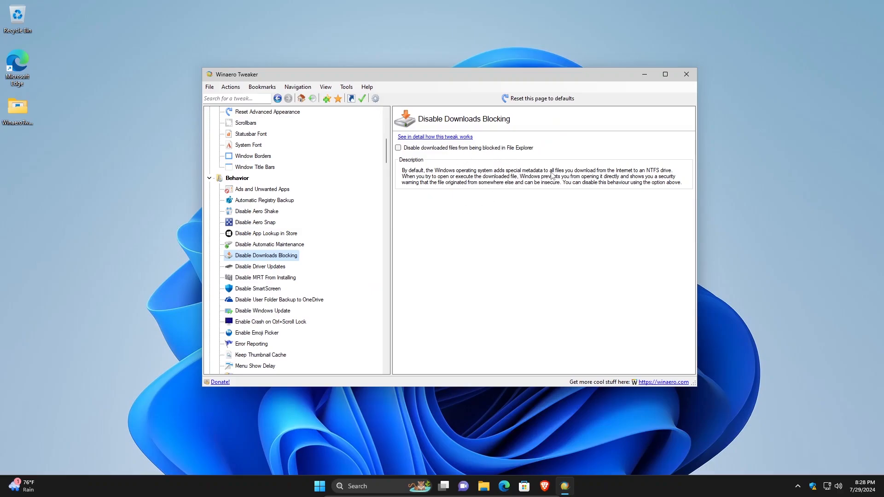
Disable driver updates and MRT installation under Behavior
click(259, 266)
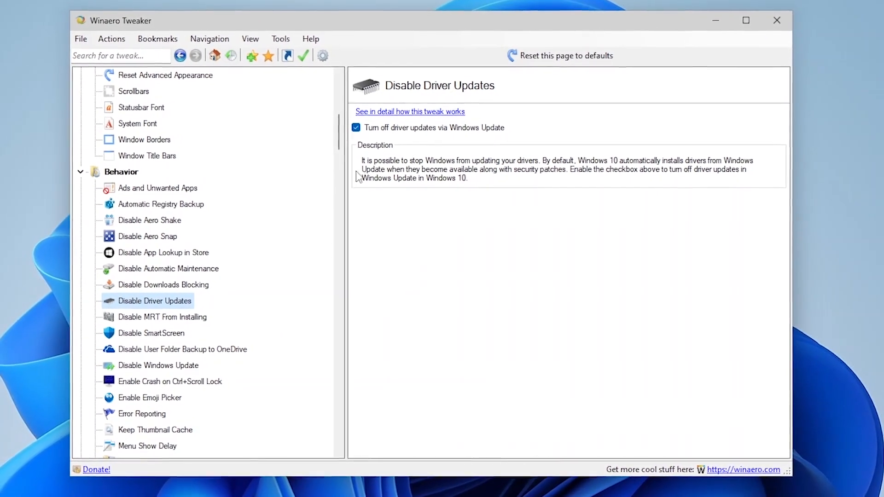
click(744, 19)
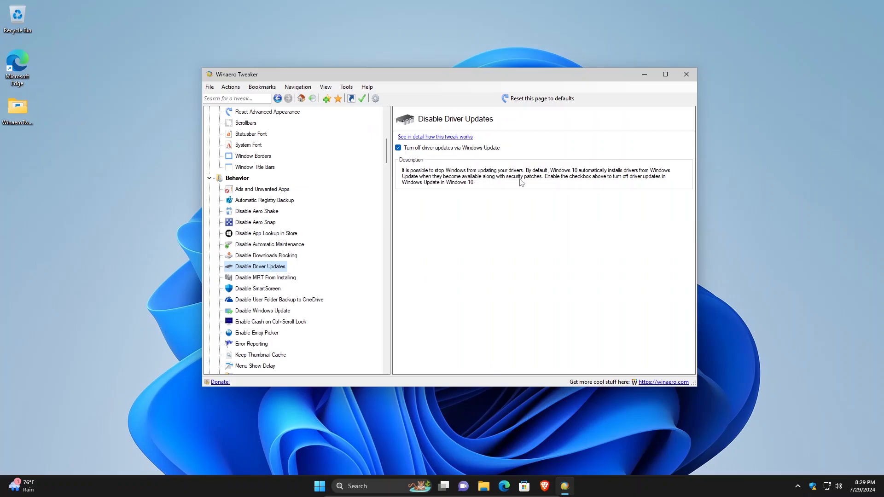
mouse_move(582, 254)
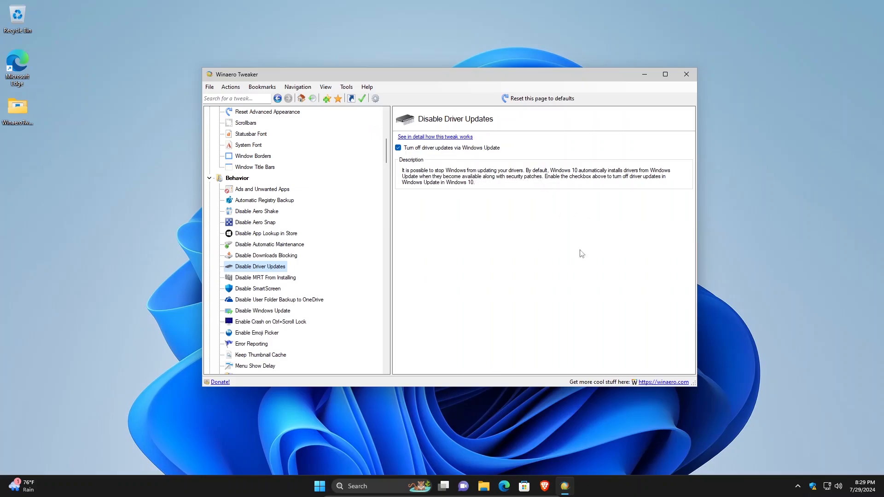
mouse_move(487, 257)
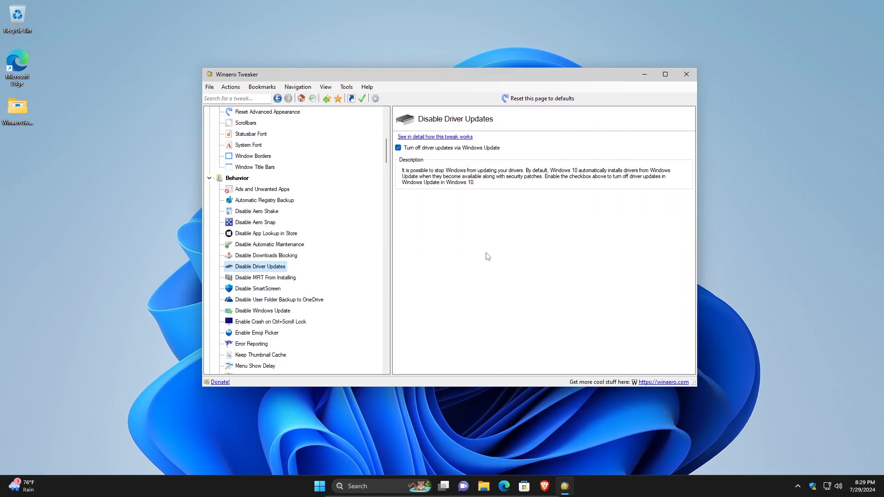
mouse_move(503, 248)
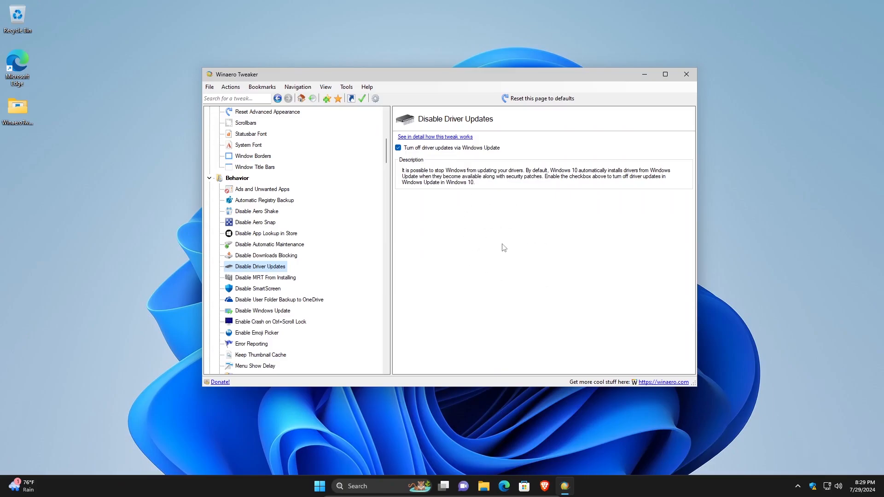
click(265, 277)
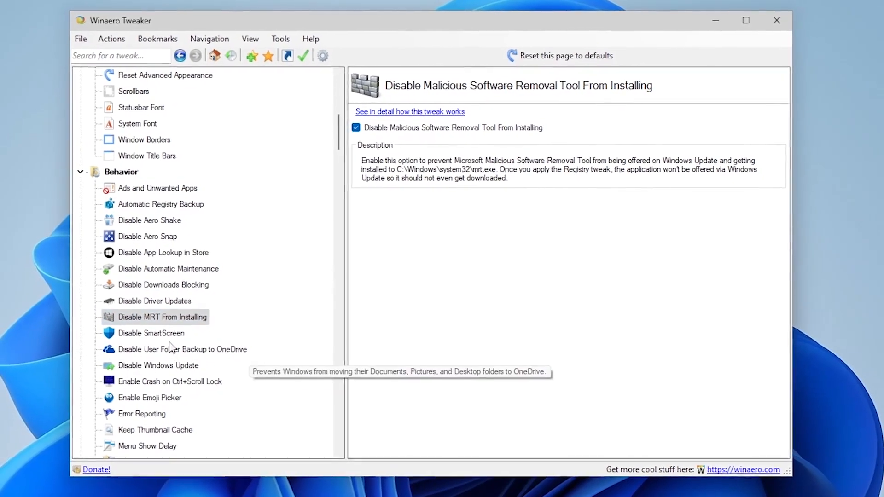
click(151, 333)
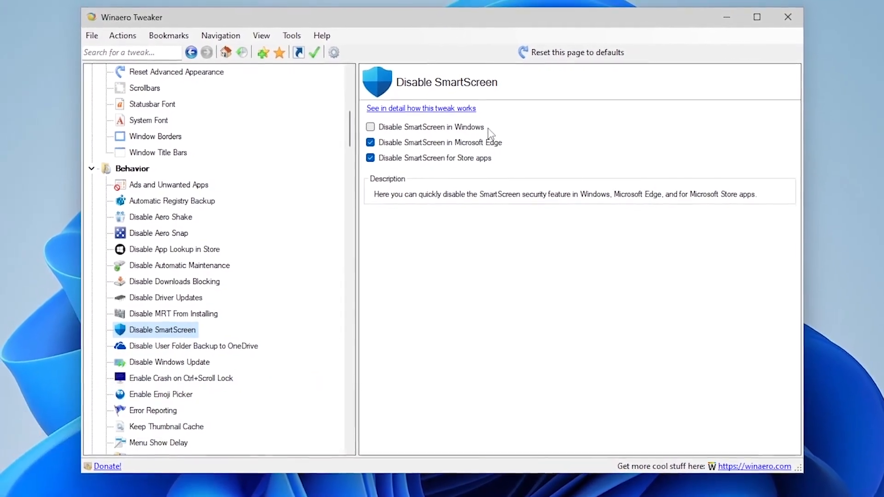
Disable SmartScreen for Edge and Store only, OneDrive user folder backup, and Windows Update
click(370, 126)
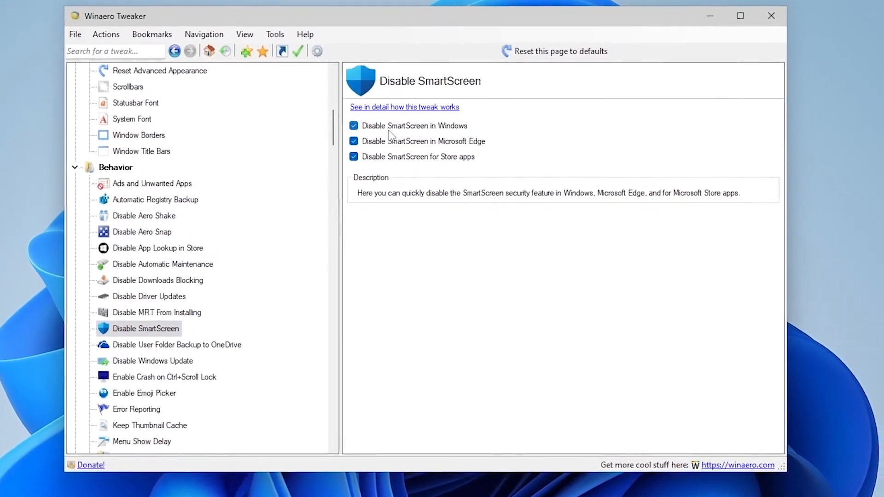
click(354, 125)
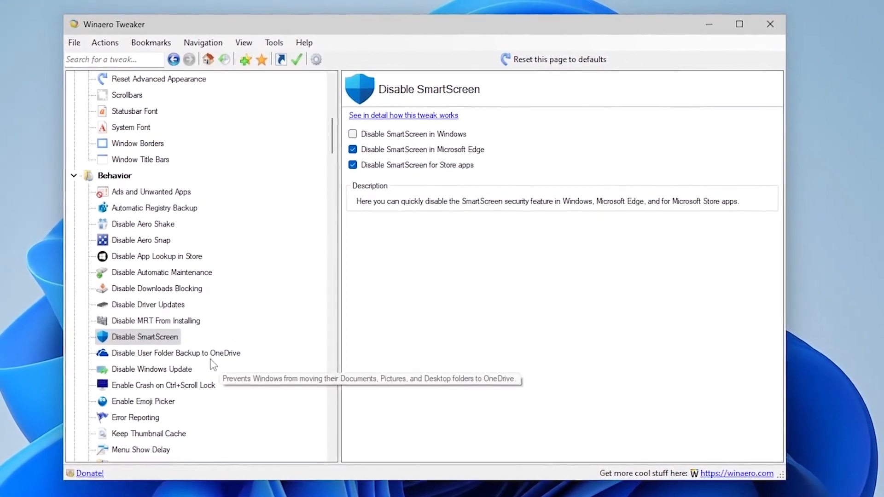
click(176, 352)
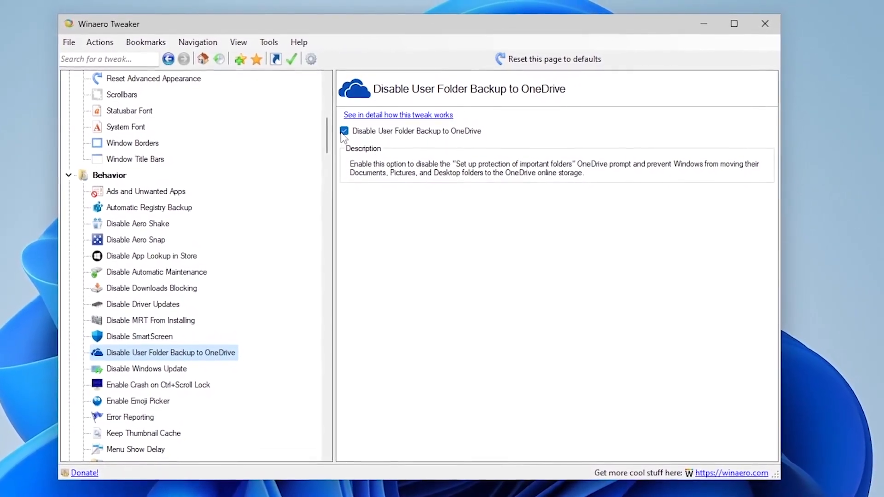
click(158, 366)
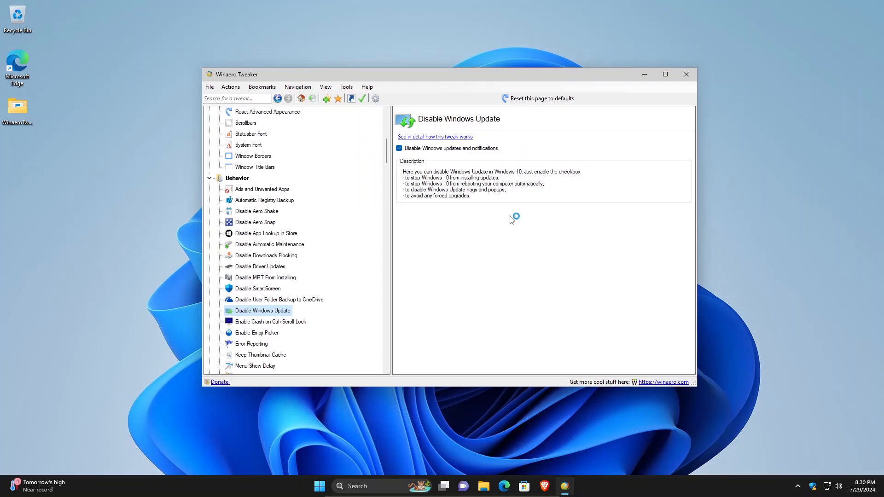
mouse_move(532, 181)
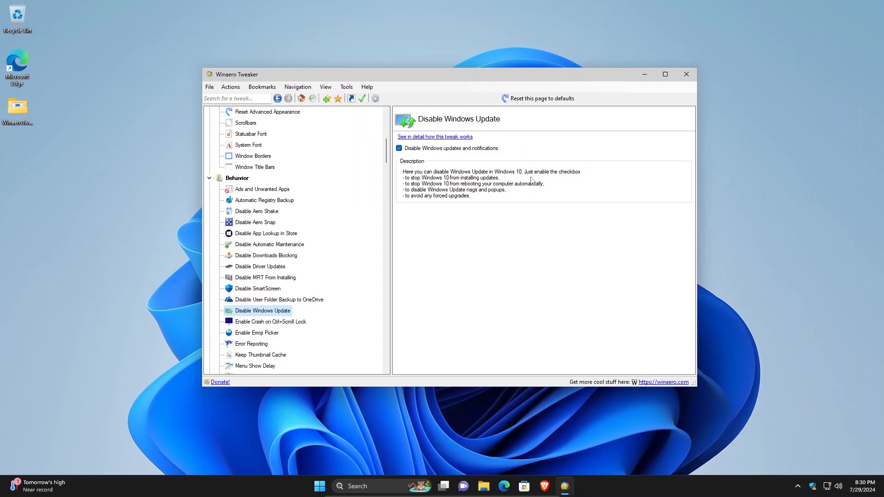
mouse_move(492, 220)
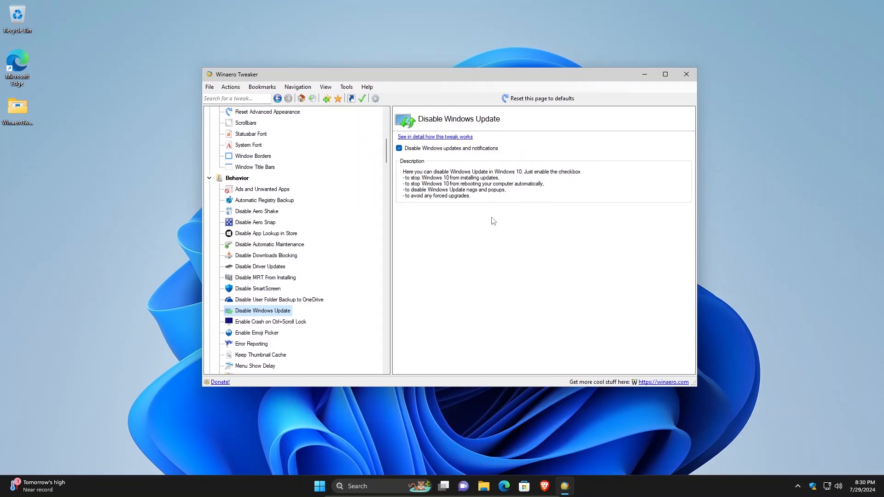
mouse_move(476, 243)
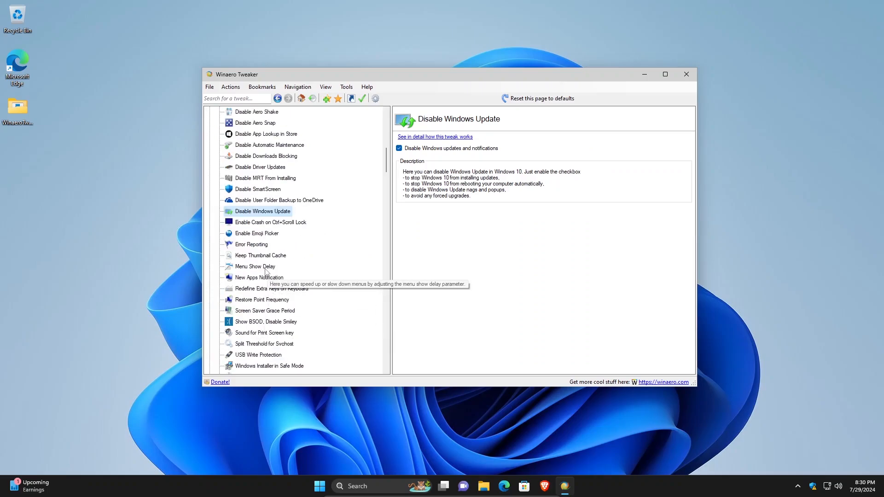
Set Menu Show Delay to 0 and Svchost split threshold above RAM (3670016)
click(254, 266)
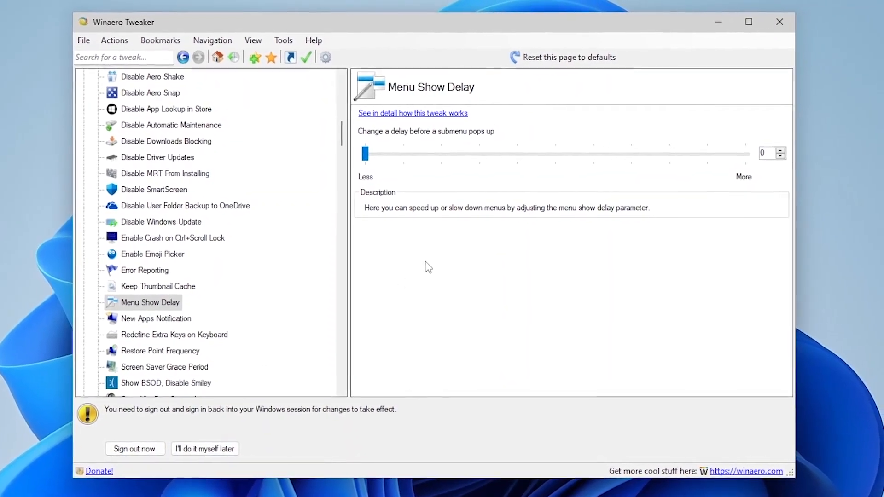
click(147, 320)
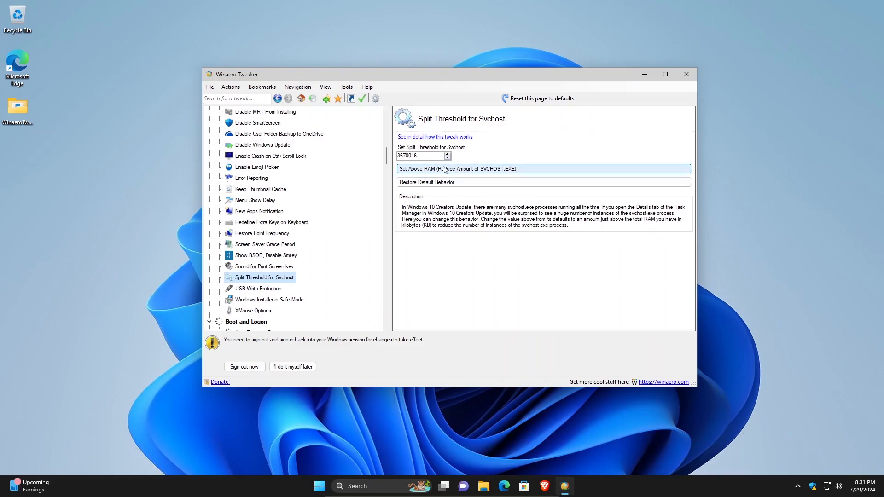
mouse_move(491, 285)
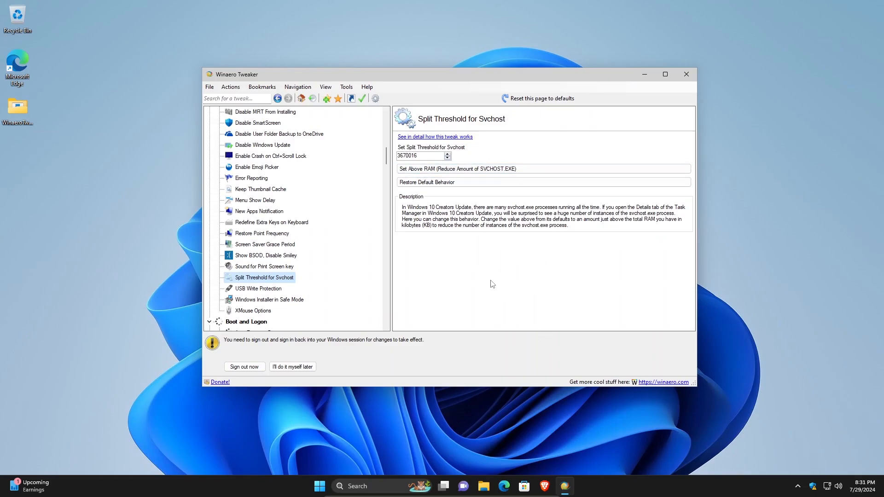
mouse_move(498, 288)
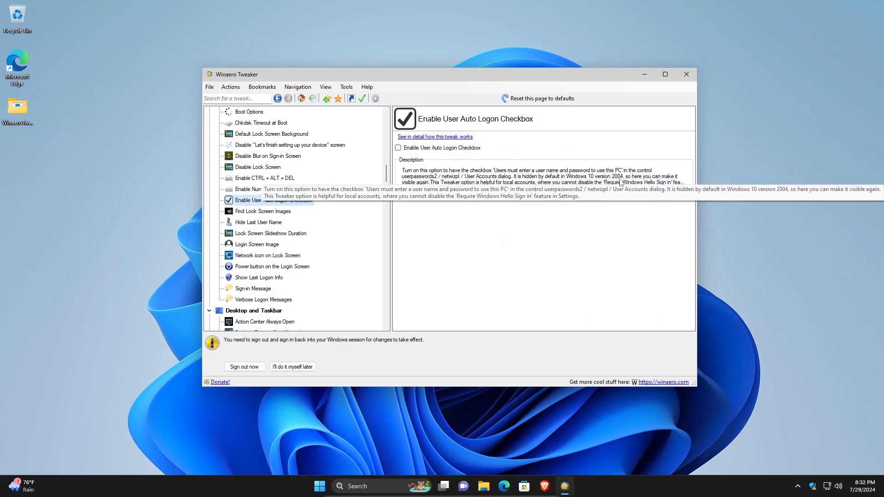
Browse Login Screen Image, Sign-in Message, Disable Web Search and Windows Version on Desktop without changes
click(256, 244)
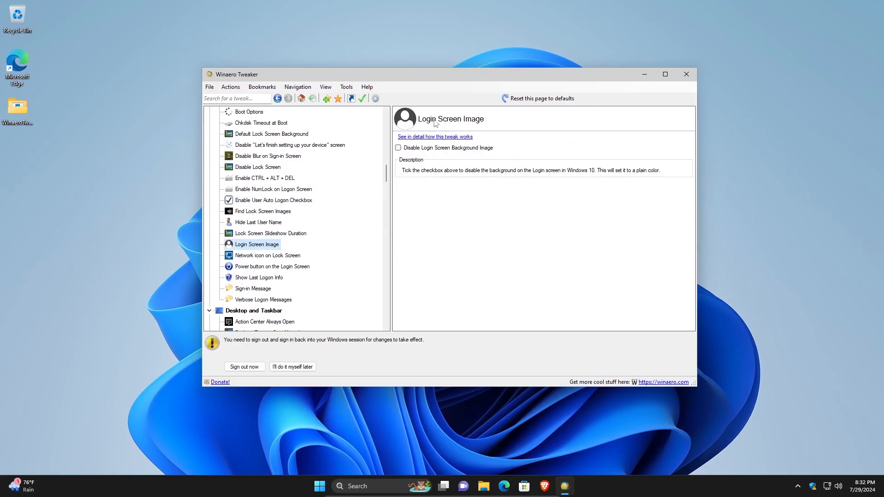
click(252, 288)
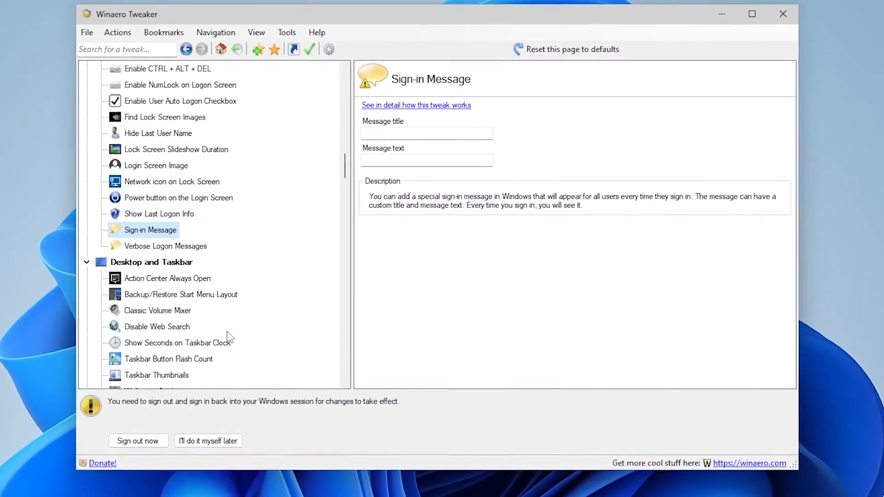
click(156, 325)
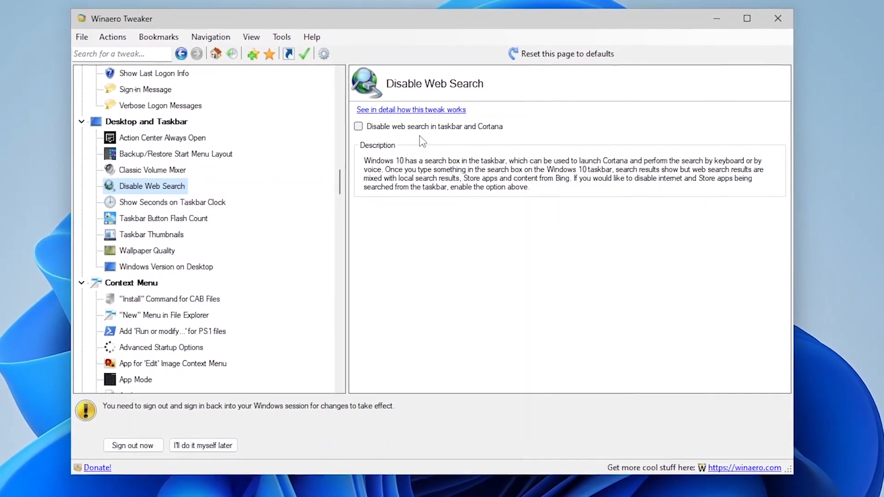
click(152, 250)
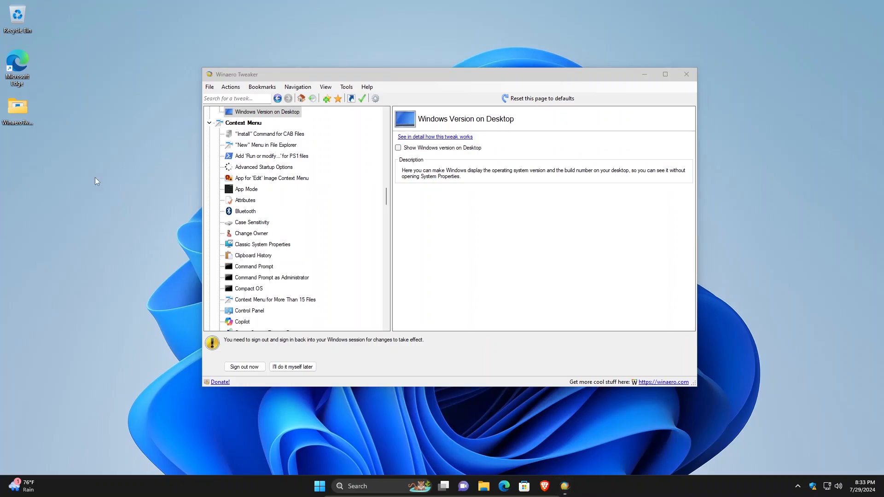
mouse_move(509, 231)
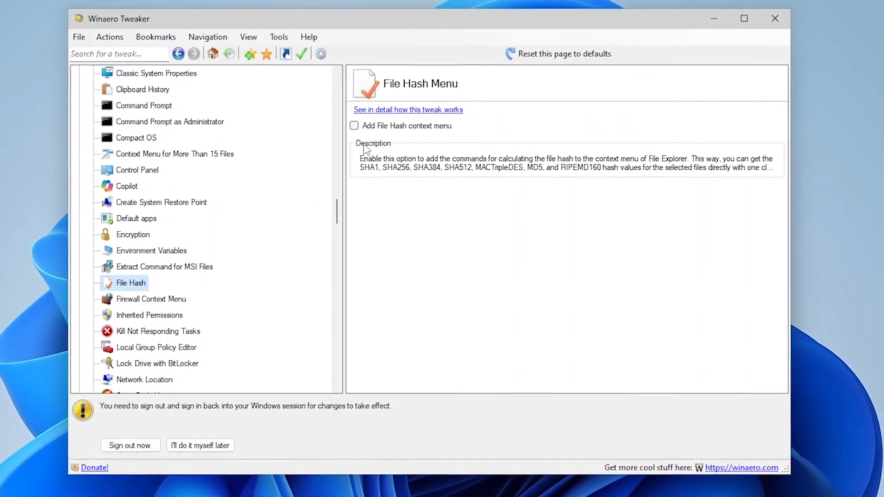
Enable the Change Owner context menu and add Power Options to the Desktop context menu
click(354, 125)
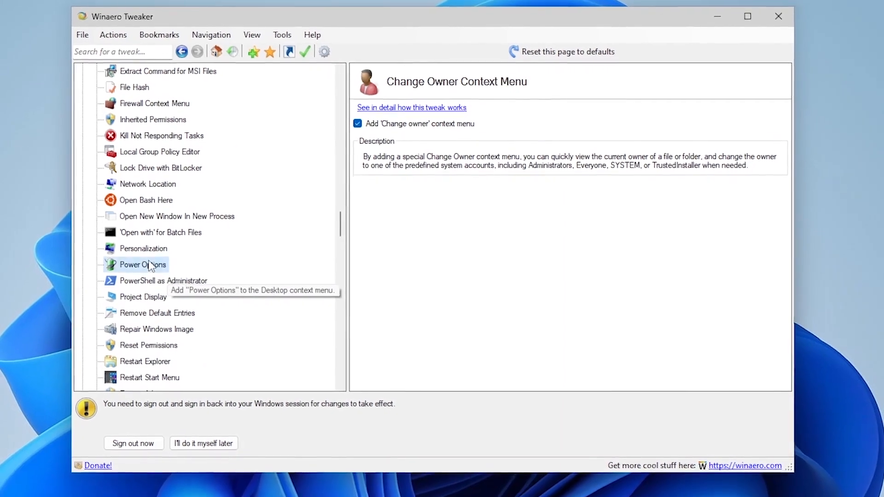
click(144, 264)
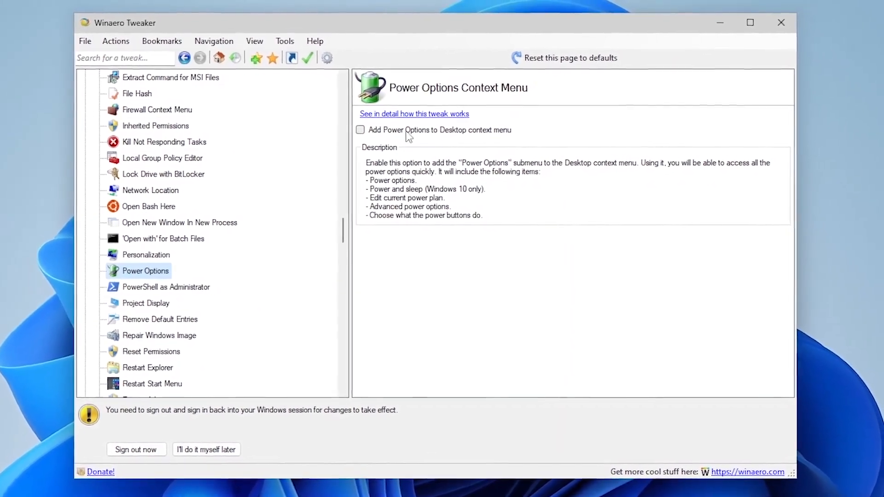
scroll(down, 3)
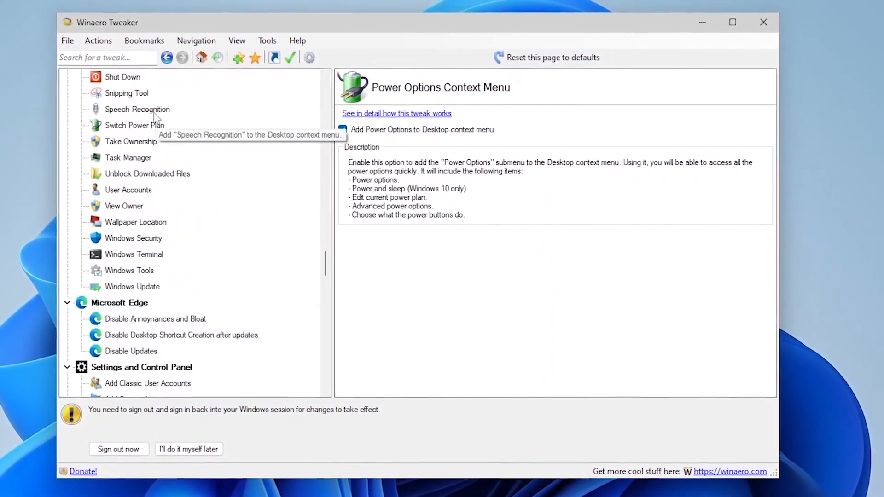
click(342, 128)
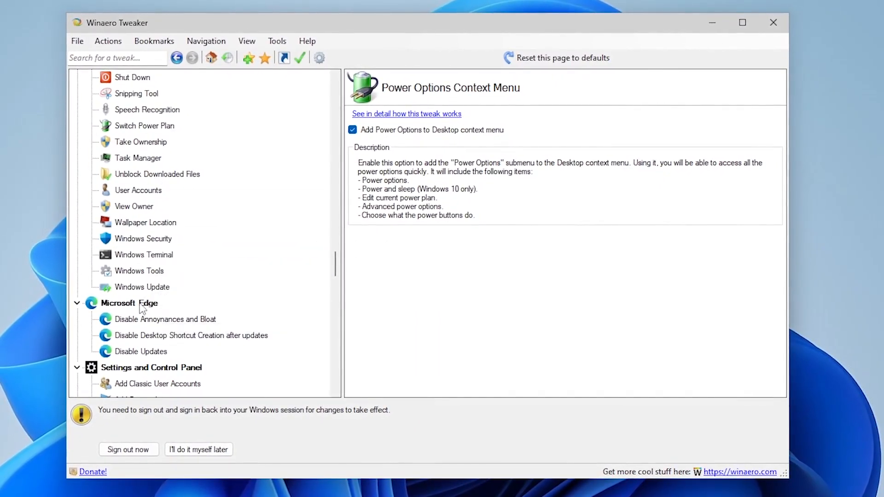
click(164, 320)
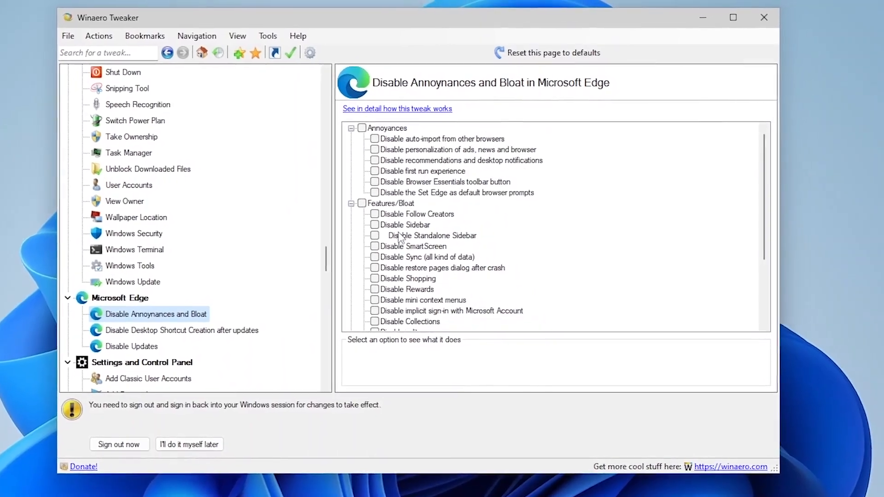
Tick all Edge annoyance and bloat options, then move to the Disable Updates tweak for Edge
click(370, 132)
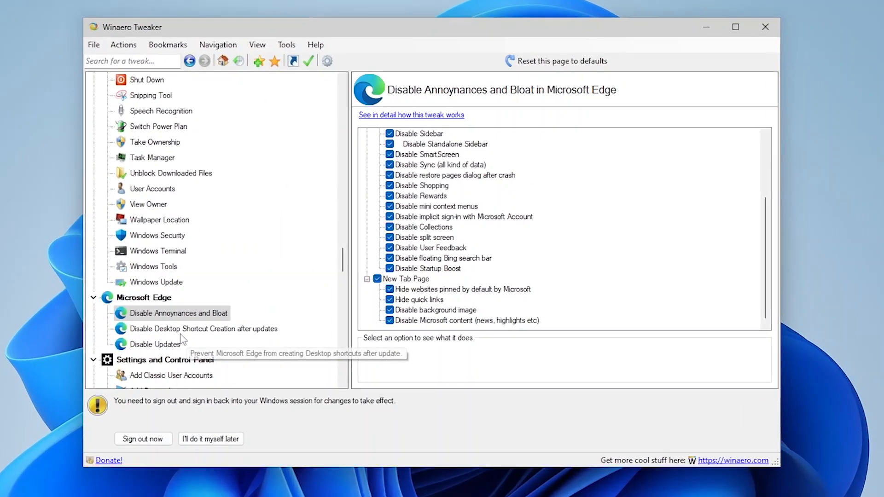
click(202, 329)
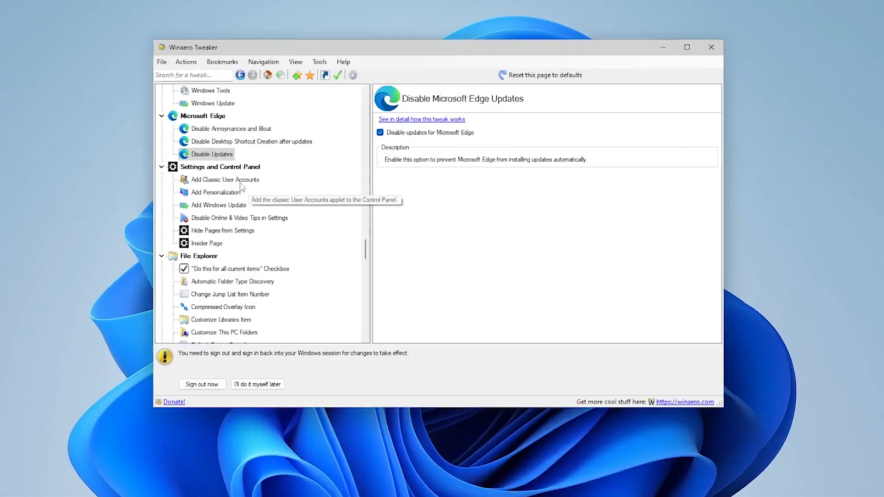
Disable online and video tips in Settings and mark the Nearby sharing page to be hidden
click(239, 217)
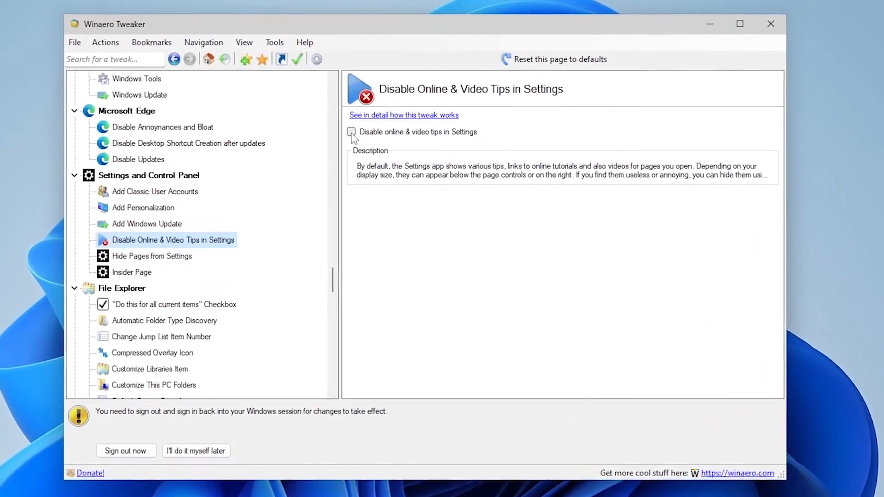
click(351, 132)
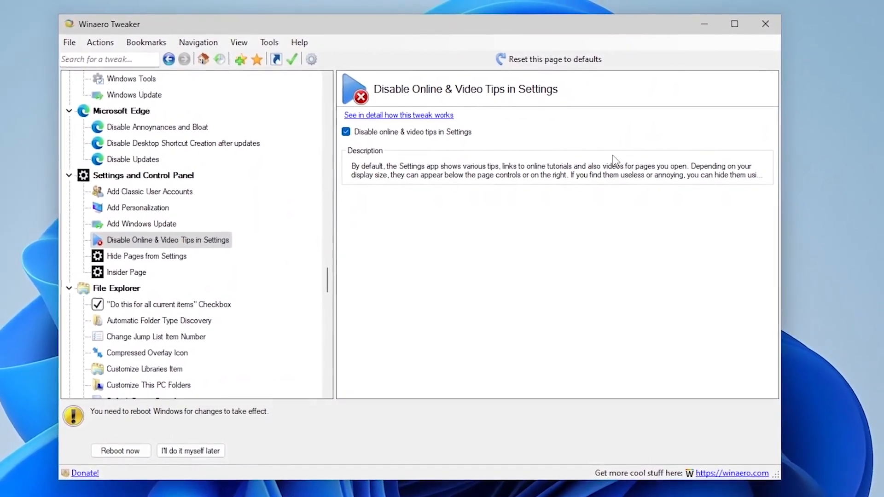
mouse_move(159, 252)
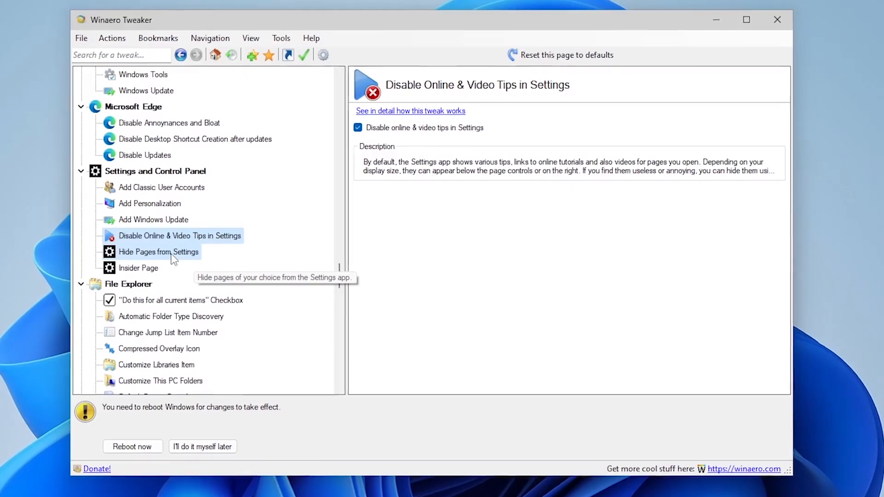
click(159, 251)
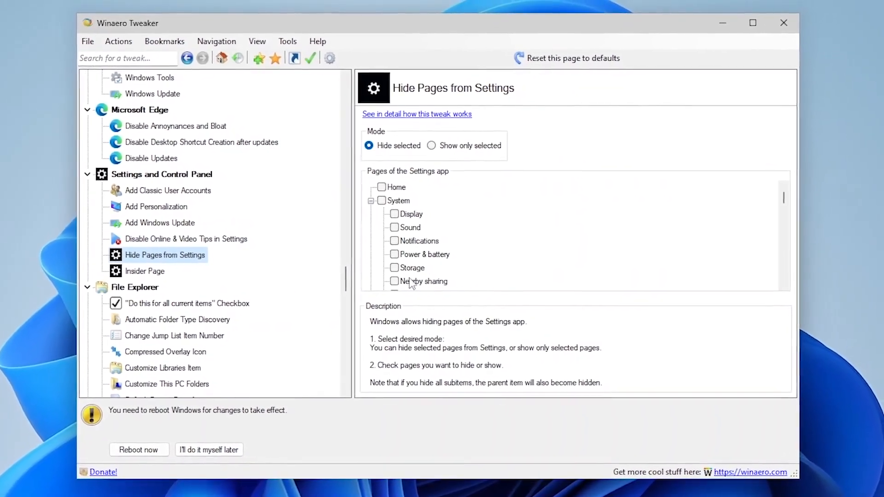
click(393, 281)
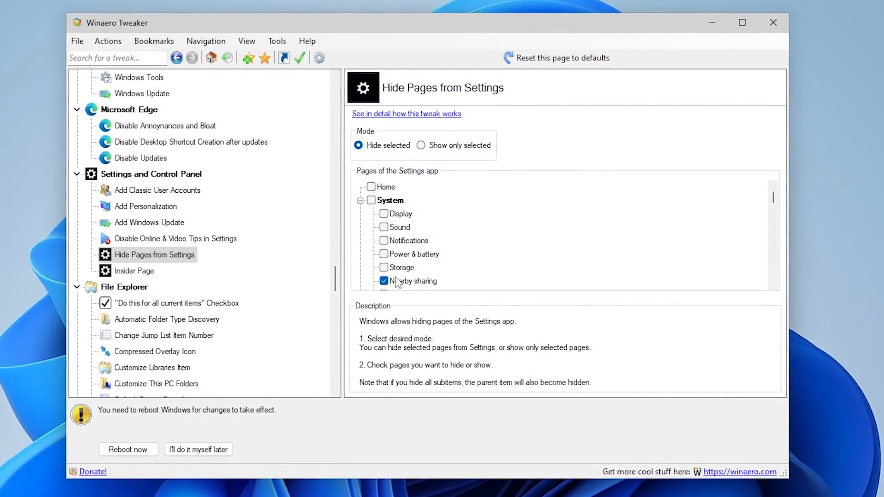
click(134, 270)
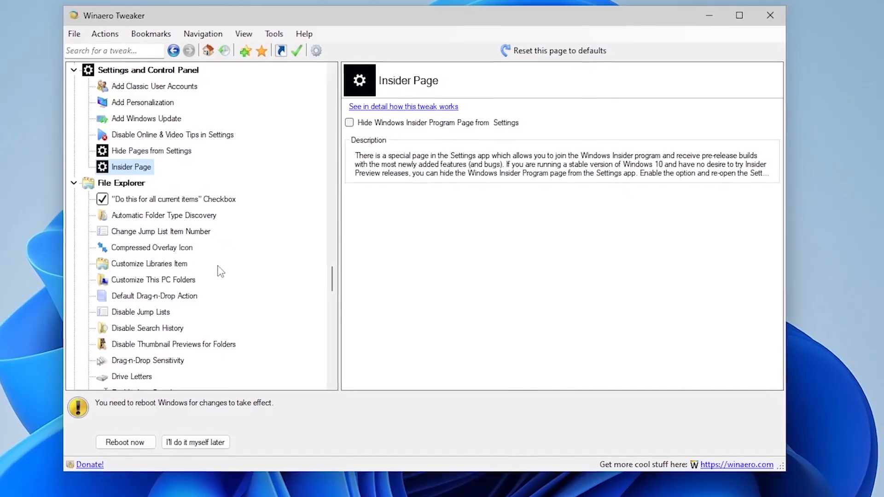
Browse the File Explorer tweaks from Customize This PC Folders through Enable Classic Search
click(153, 280)
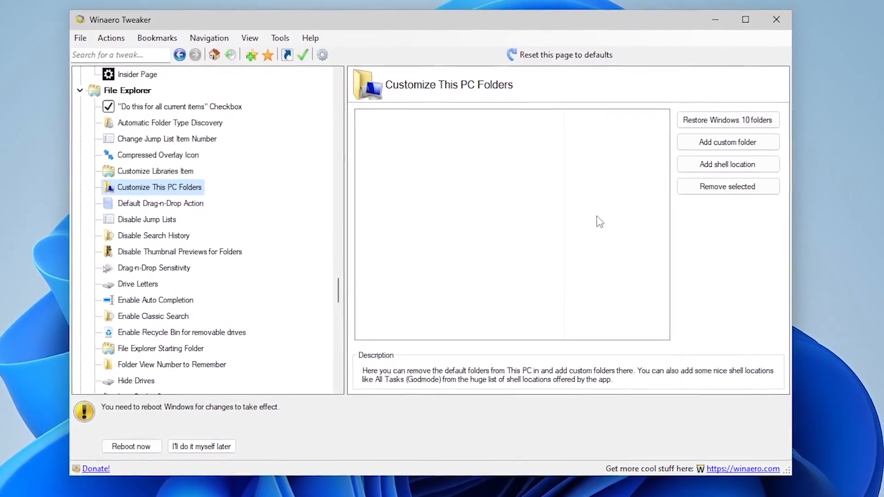
click(160, 202)
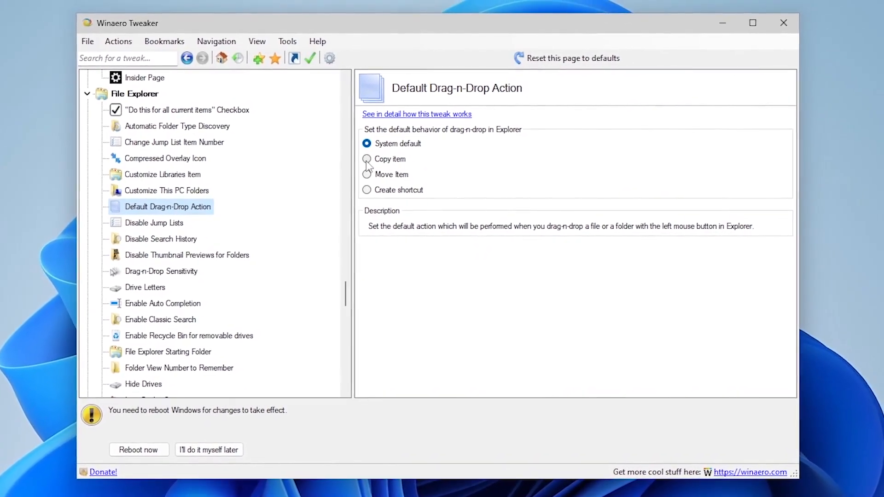
click(160, 239)
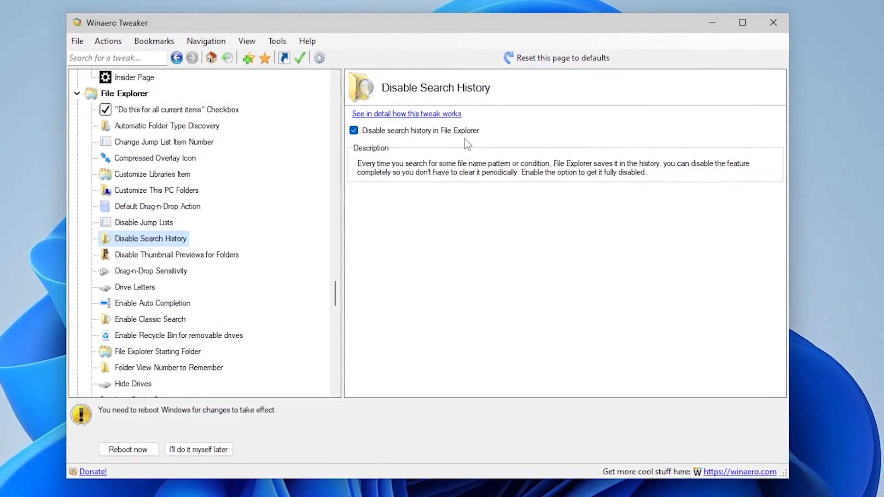
click(177, 254)
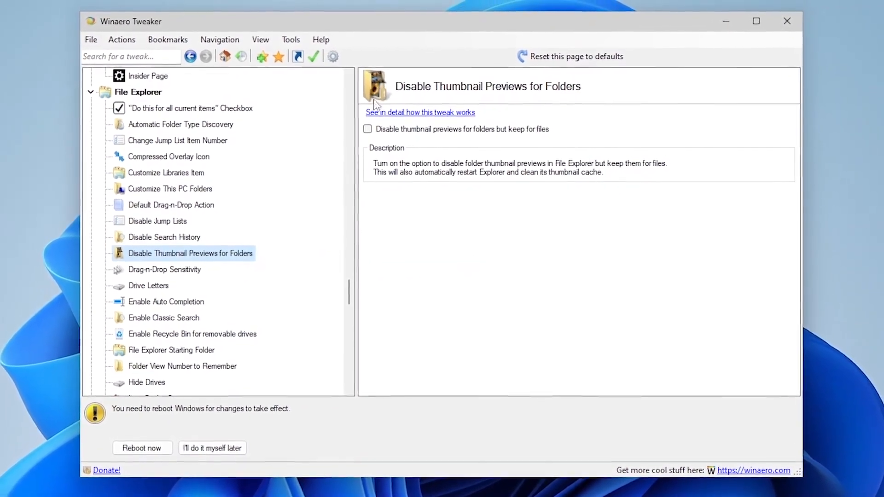
click(164, 318)
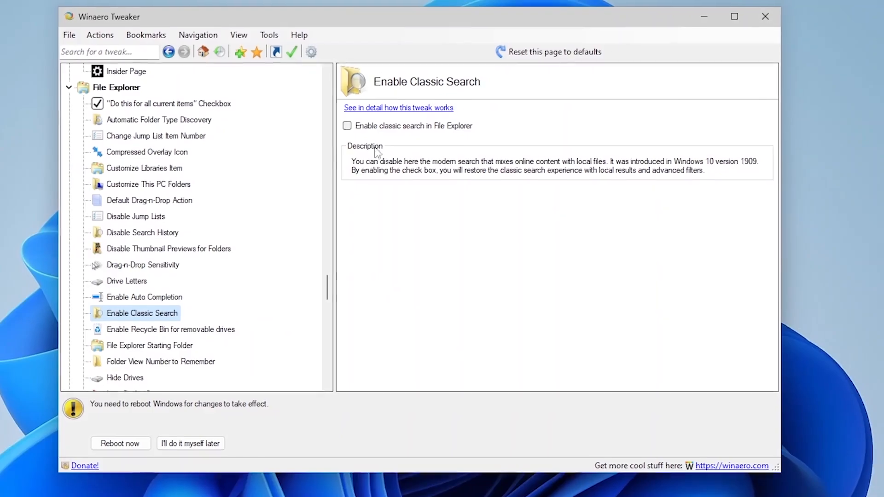
Enable Recycle Bin for removable drives, then review the Navigation Pane item tweaks
click(169, 329)
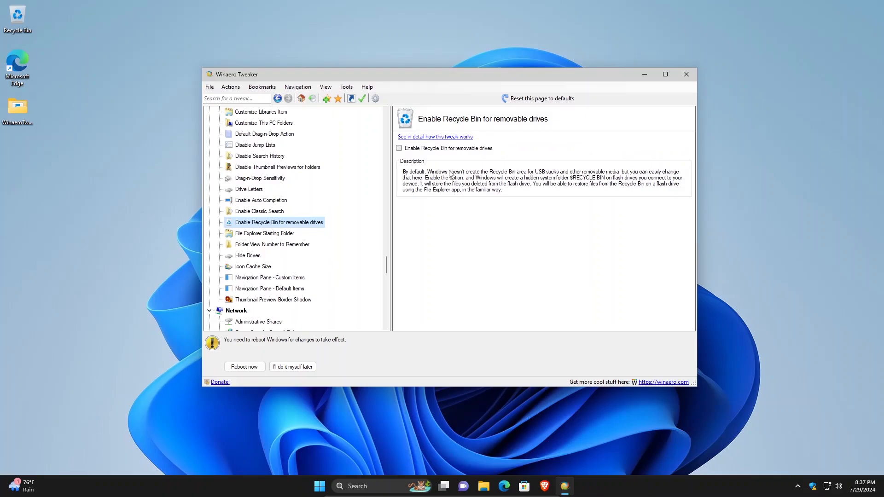
mouse_move(571, 176)
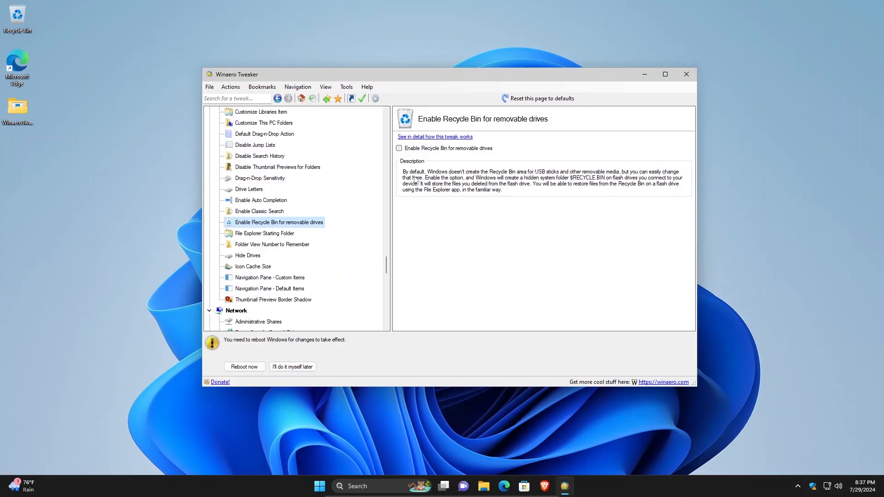
click(399, 147)
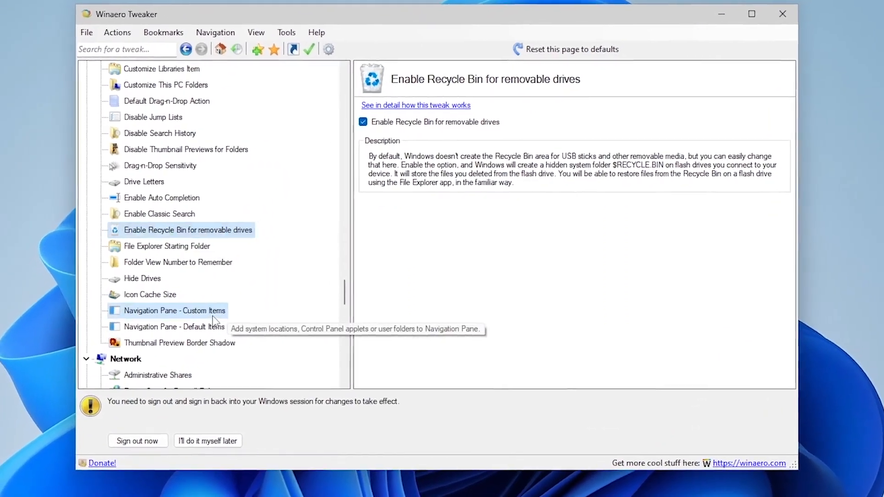
click(174, 310)
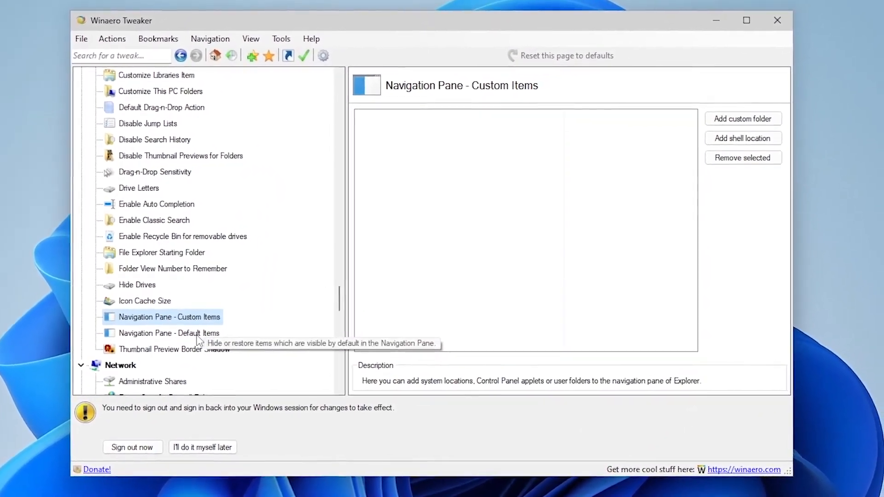
click(168, 332)
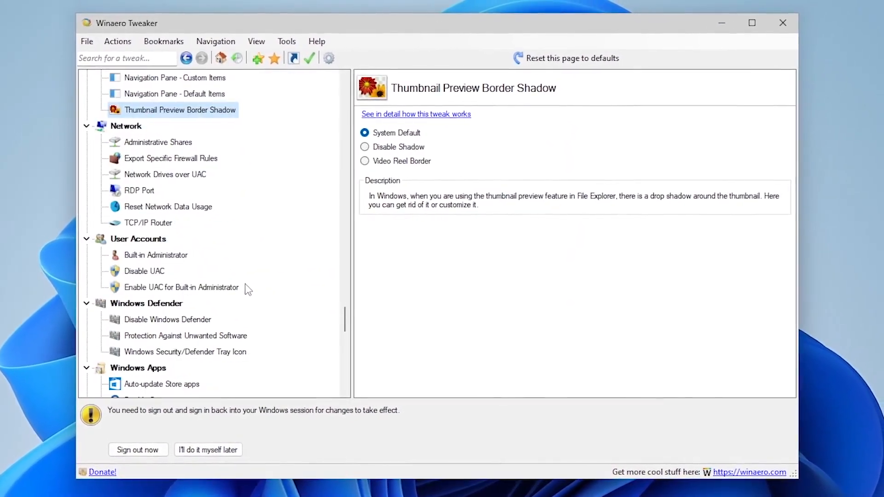
Review Built-in Administrator and Disable UAC leaving UAC enabled, then reach Disable Windows Defender
click(155, 255)
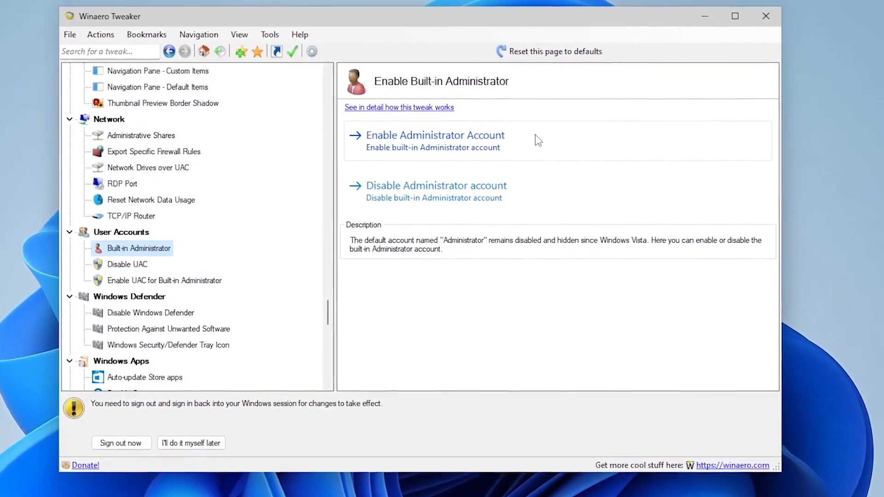
click(127, 264)
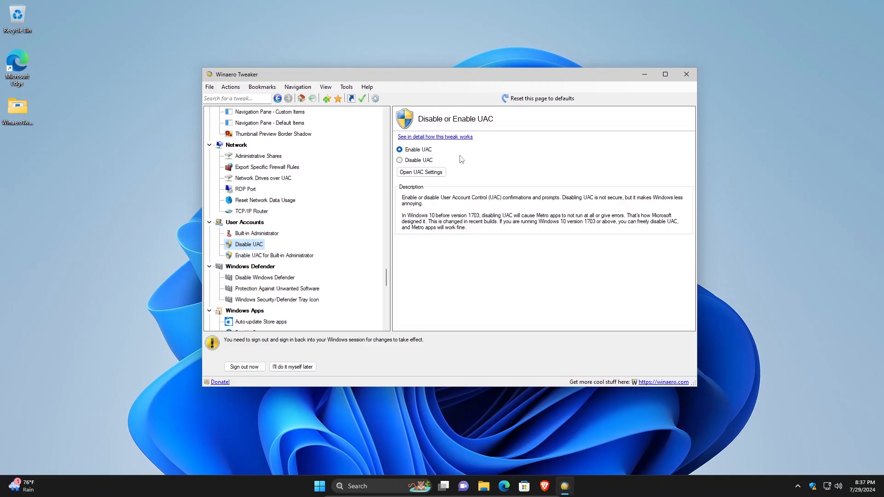
mouse_move(533, 278)
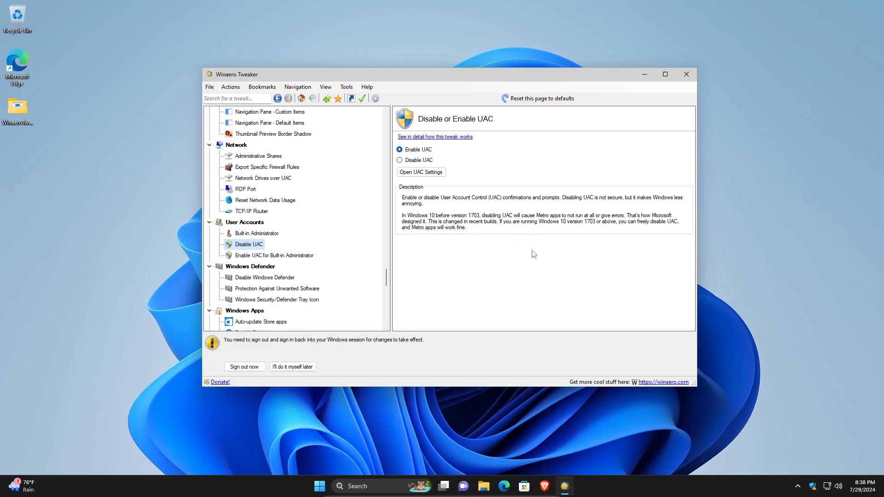
mouse_move(490, 243)
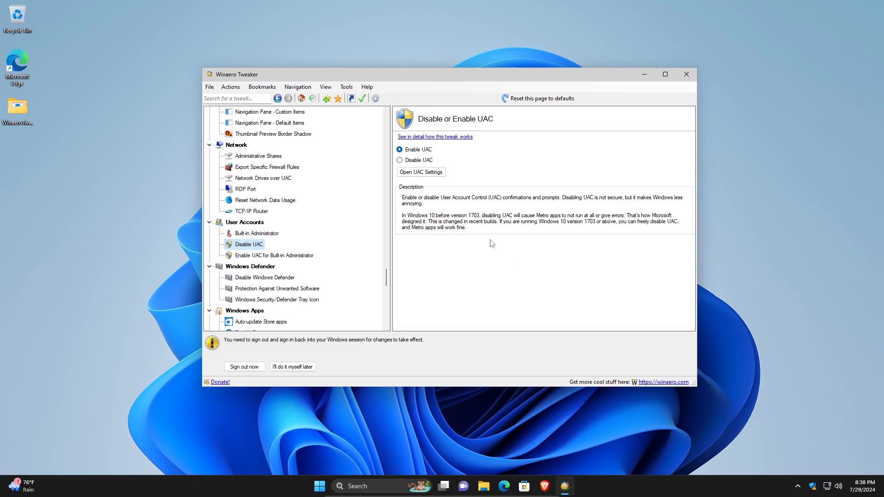
mouse_move(553, 265)
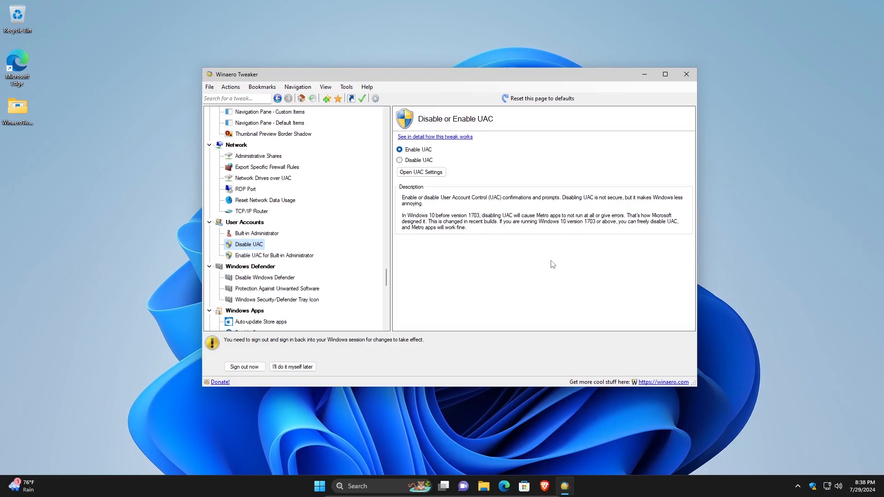
mouse_move(519, 222)
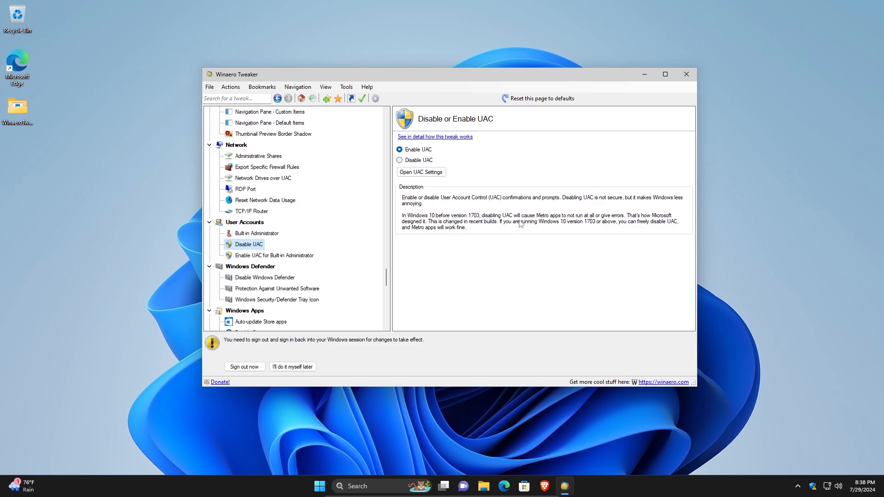
mouse_move(420, 152)
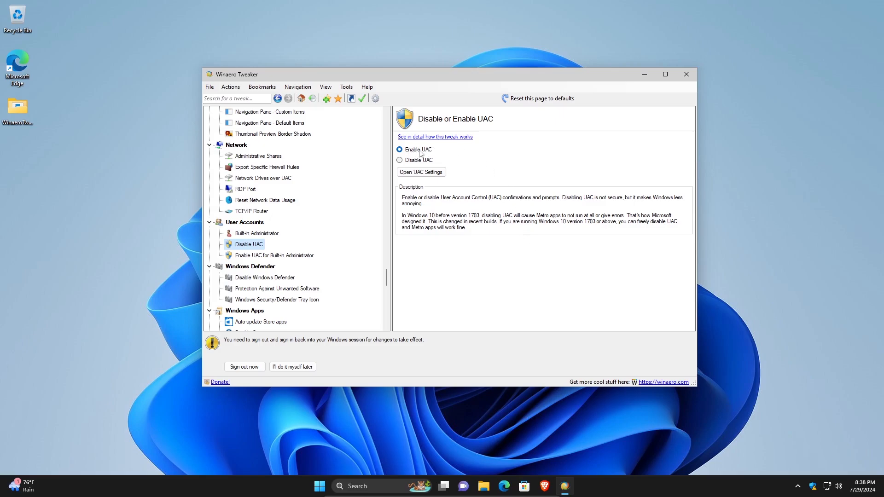
click(265, 277)
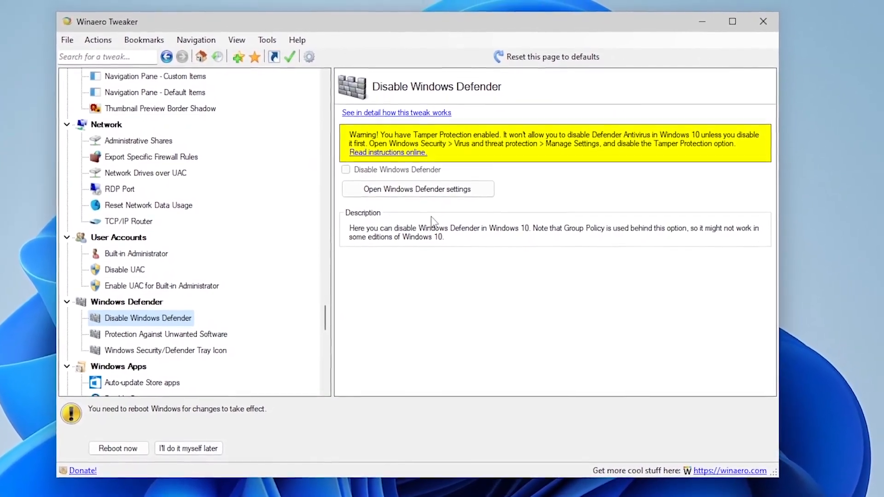
In Windows Security virus and threat protection settings, turn off automatic sample submission
click(417, 189)
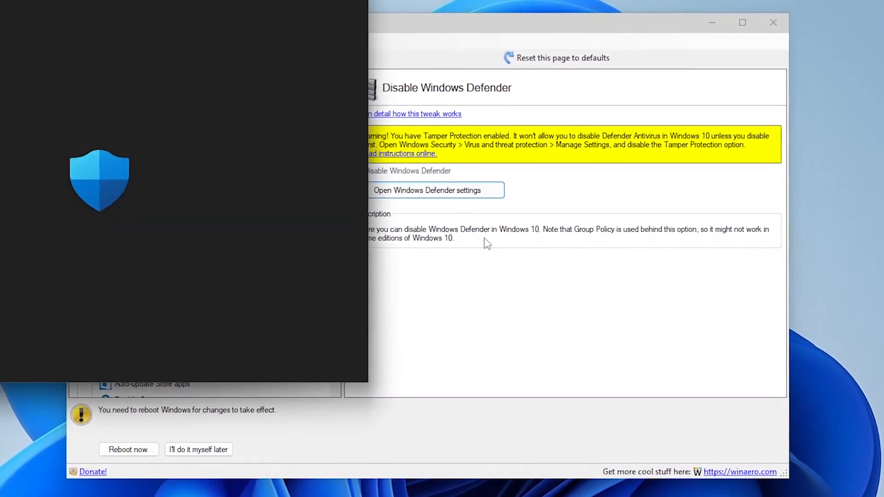
click(435, 190)
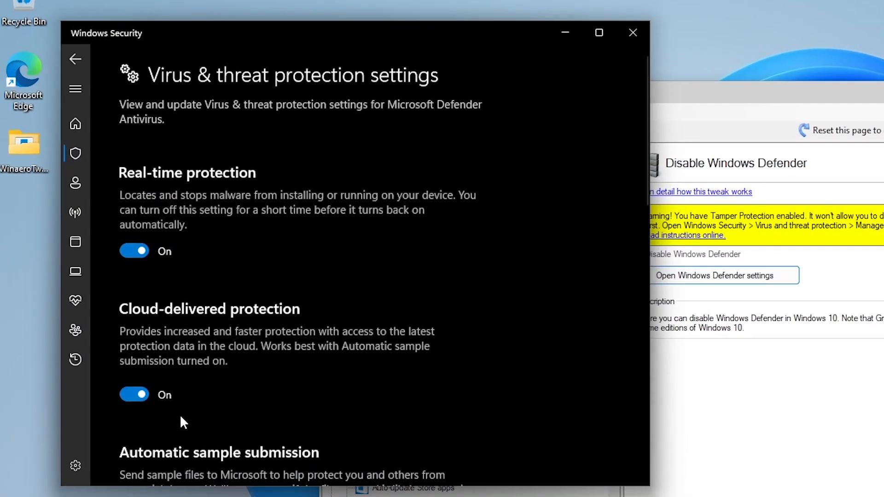
scroll(down, 3)
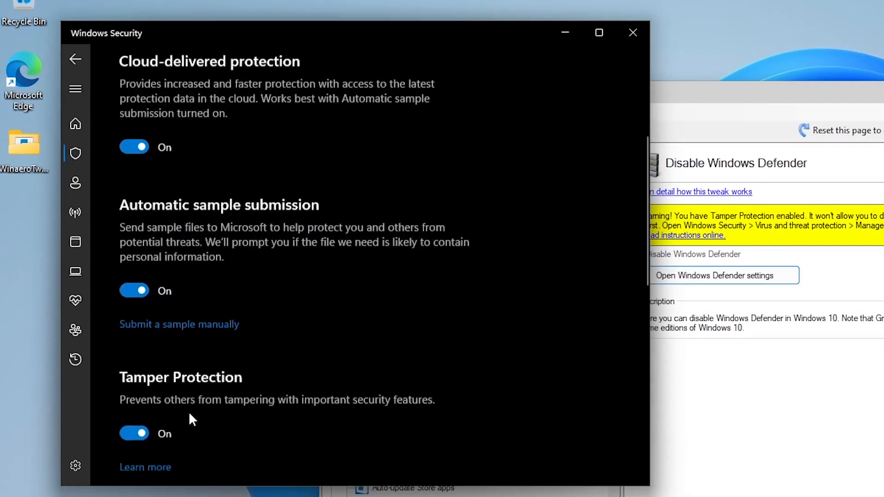
click(134, 433)
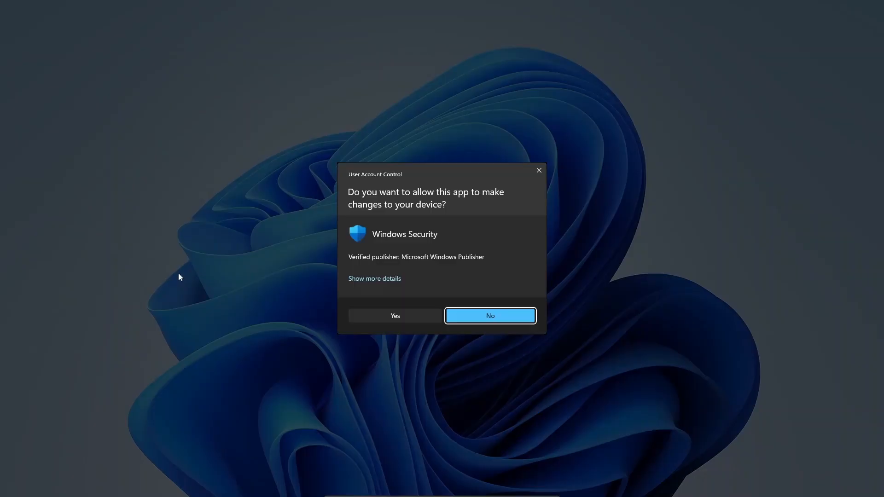
click(395, 316)
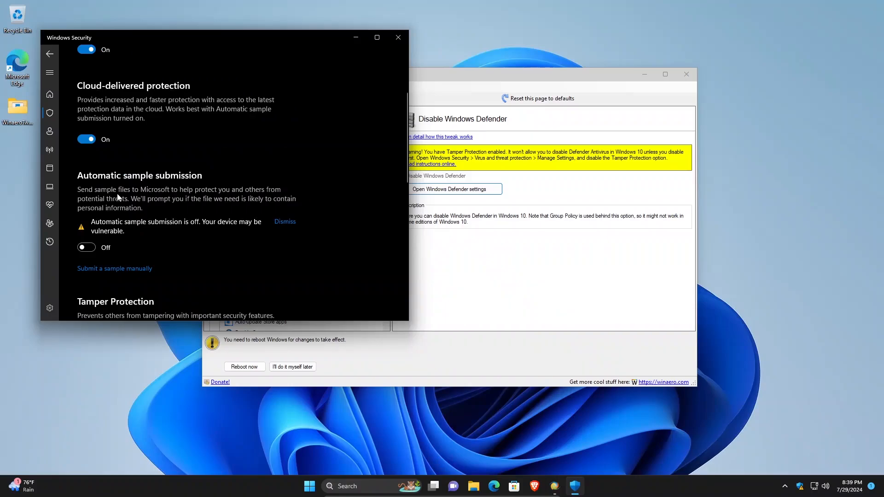
Confirm Tamper Protection is Off and close the Windows Security window
scroll(up, 3)
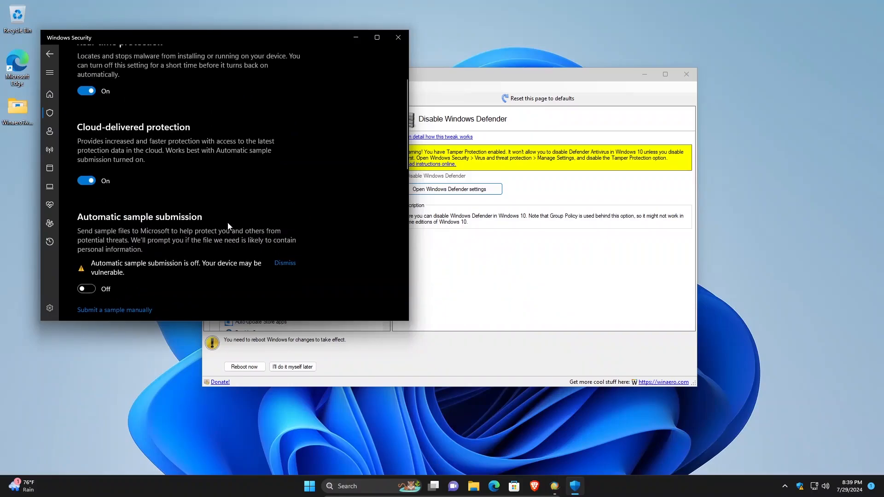
scroll(down, 3)
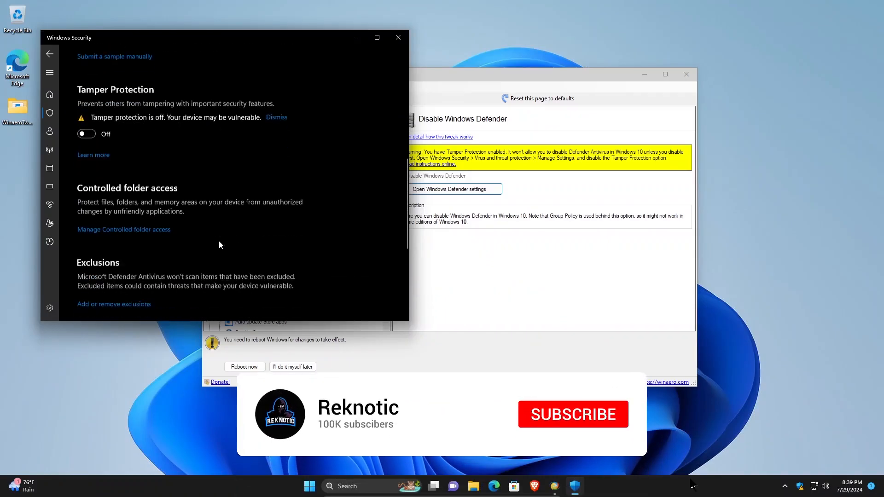
scroll(down, 3)
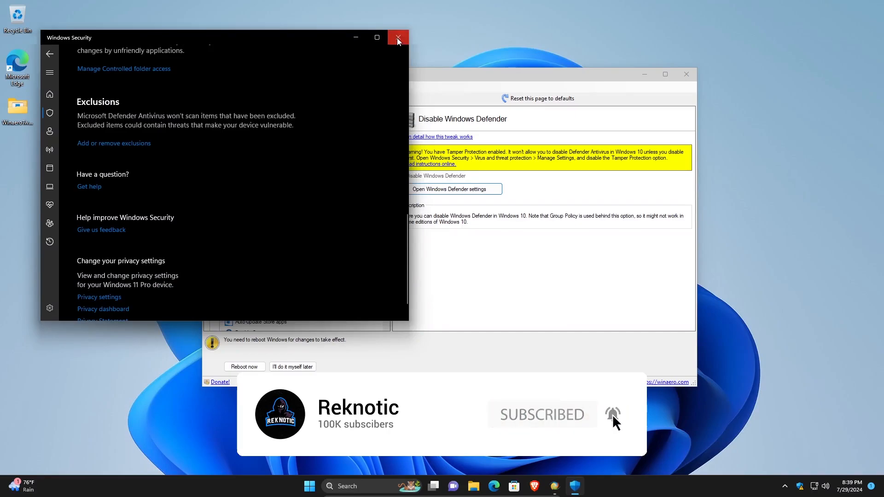
click(397, 36)
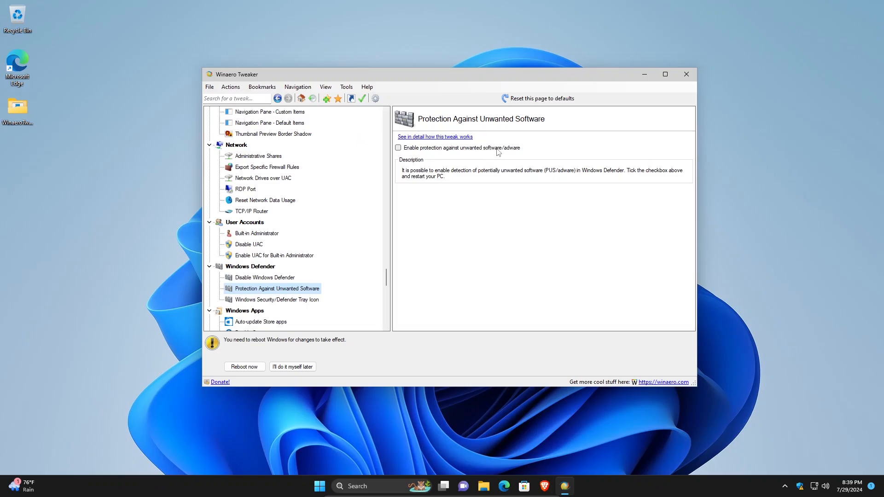
mouse_move(481, 156)
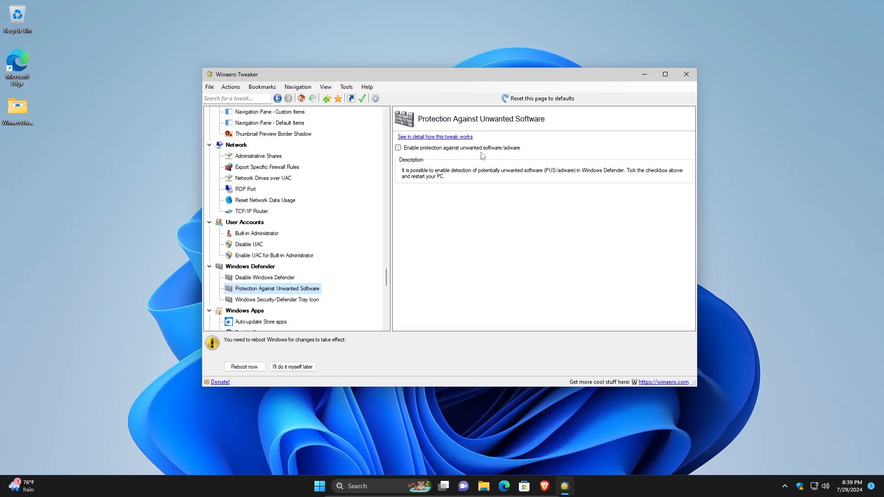
mouse_move(416, 153)
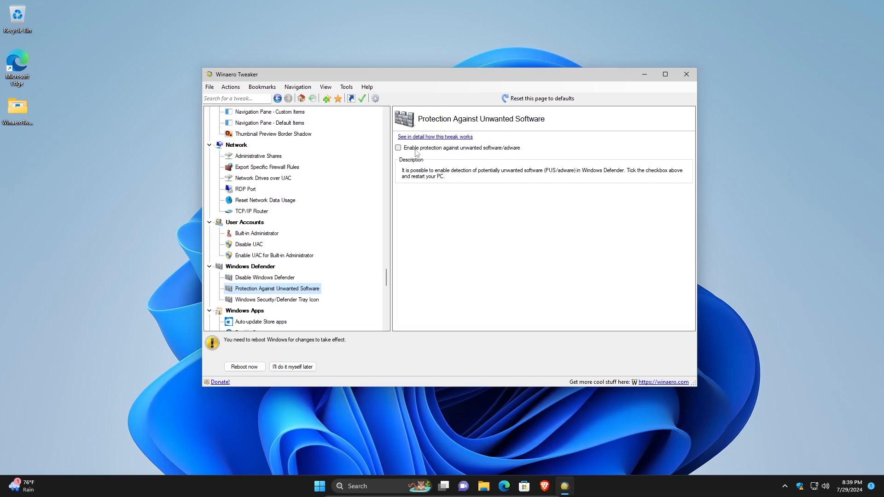
mouse_move(461, 154)
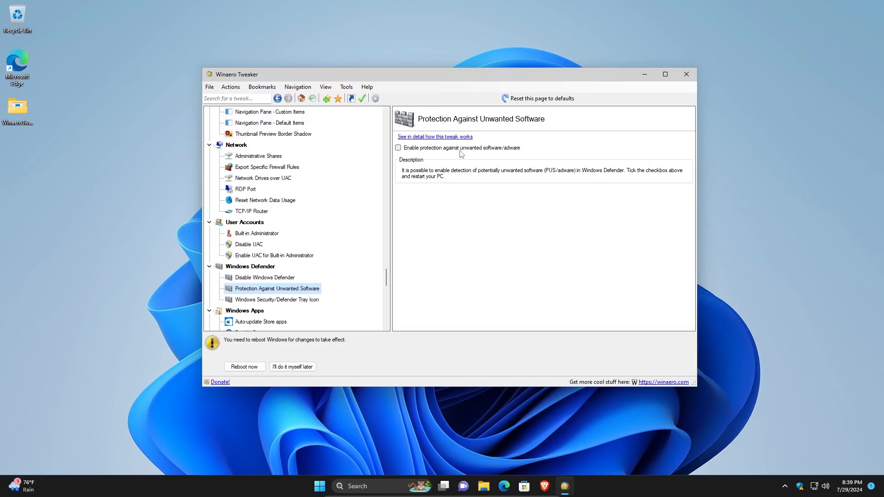
mouse_move(503, 159)
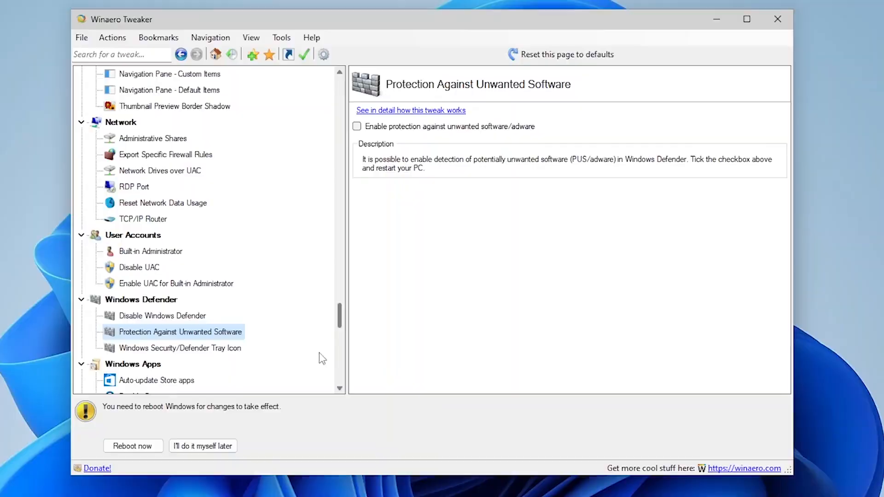
Visit the Defender tray icon, Store apps auto-update, Cortana and Windows Ink Workspace tweaks
click(179, 347)
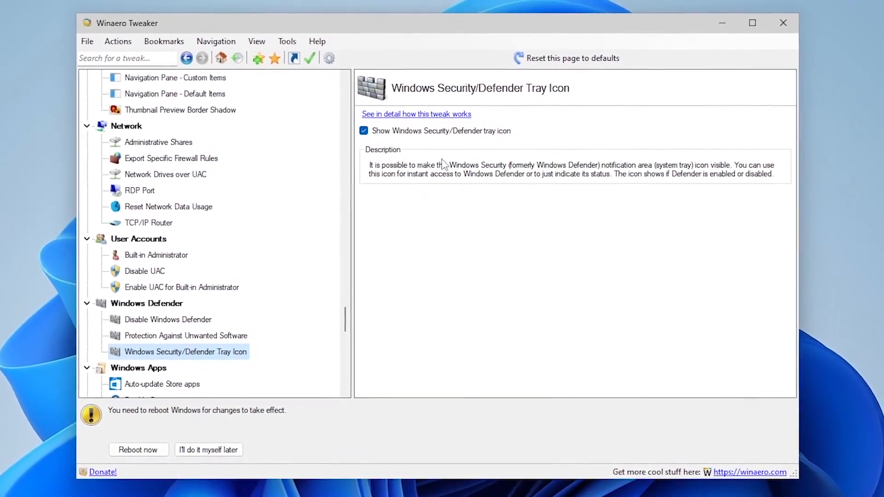
click(161, 384)
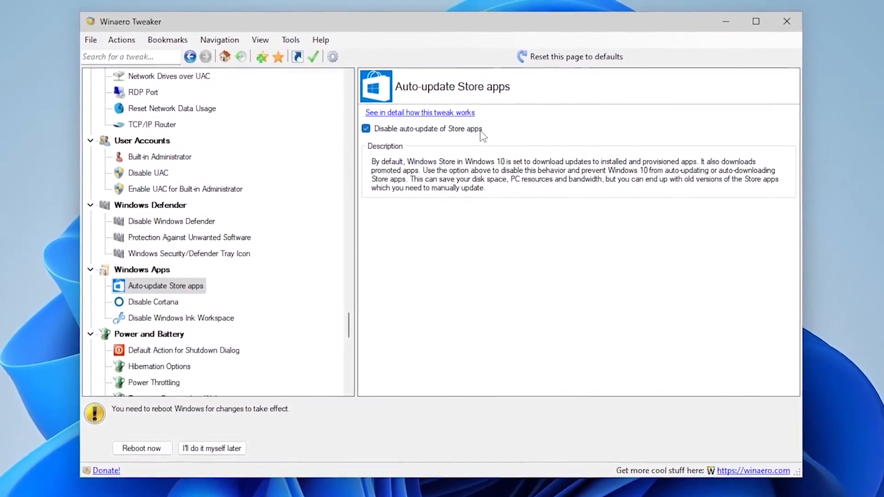
click(151, 302)
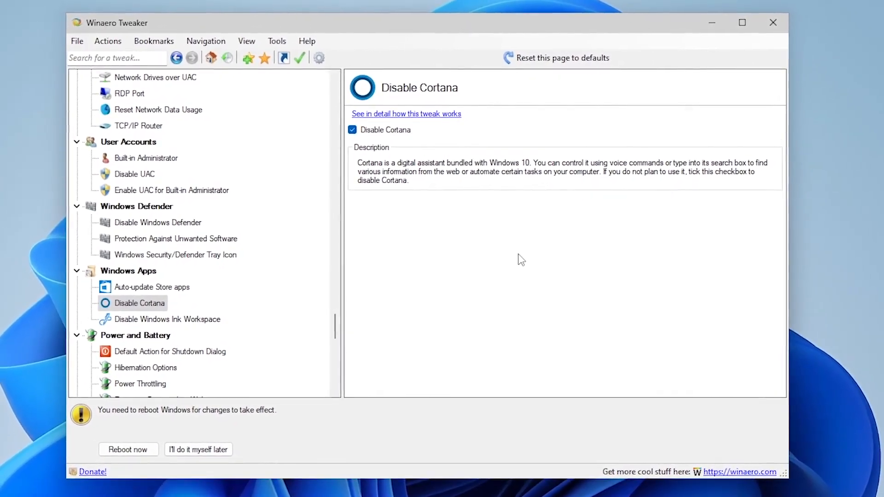
mouse_move(220, 319)
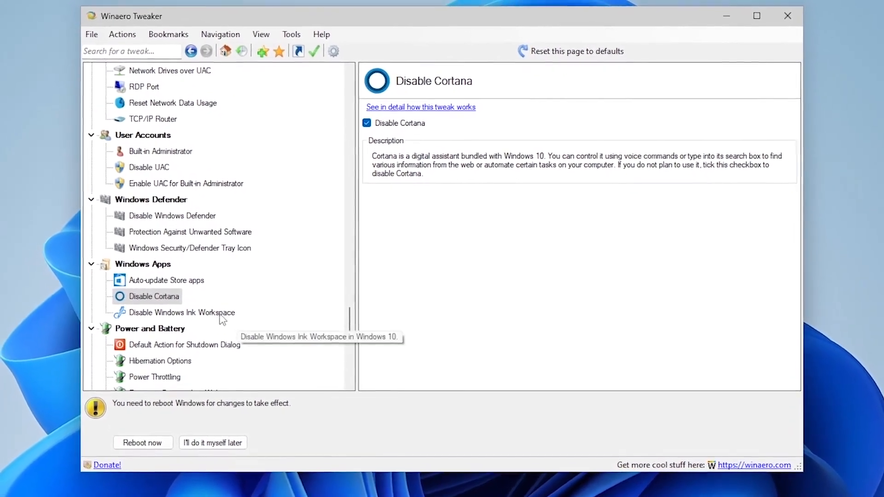
click(181, 312)
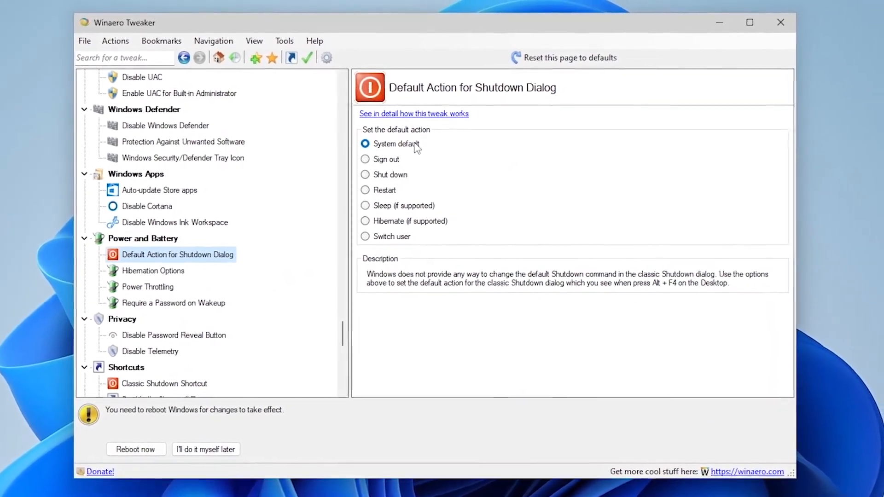
Choose Disable Hibernation and apply it, then browse the password reveal and telemetry tweaks
click(153, 271)
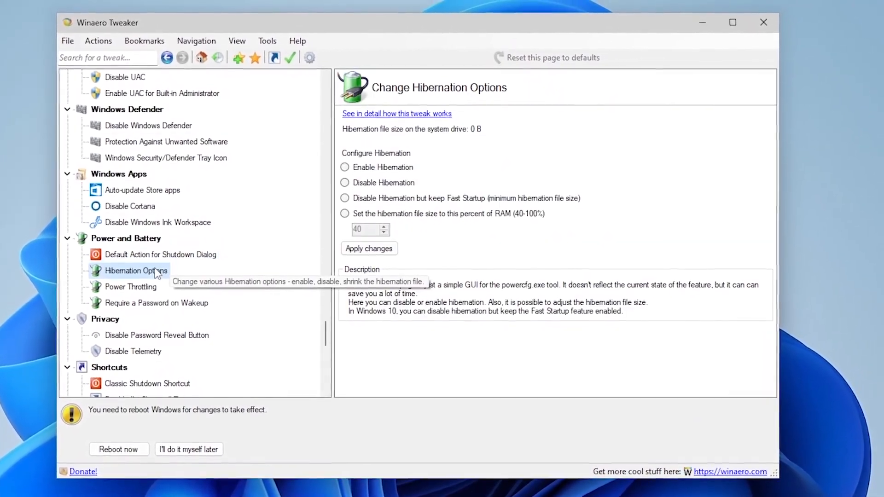
click(356, 182)
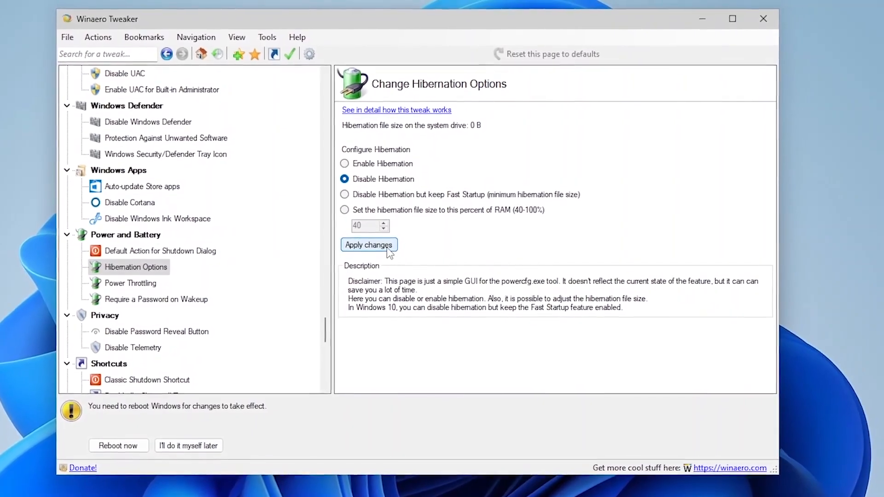
click(136, 283)
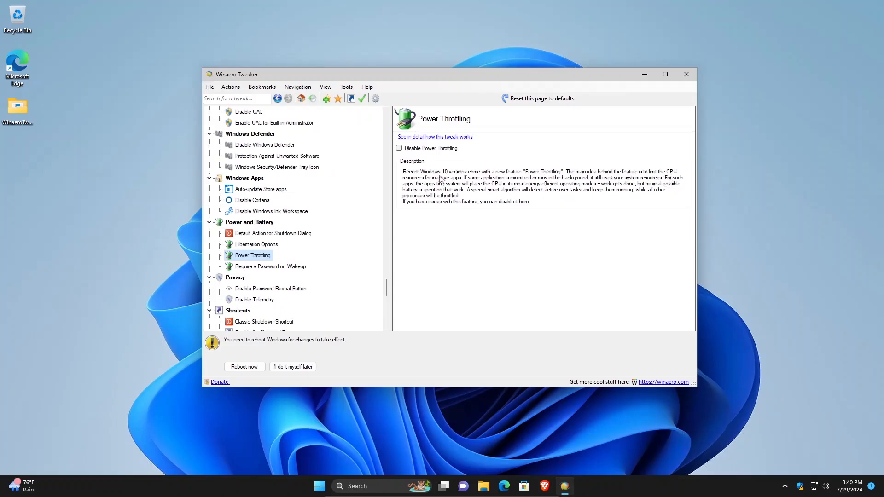
mouse_move(462, 186)
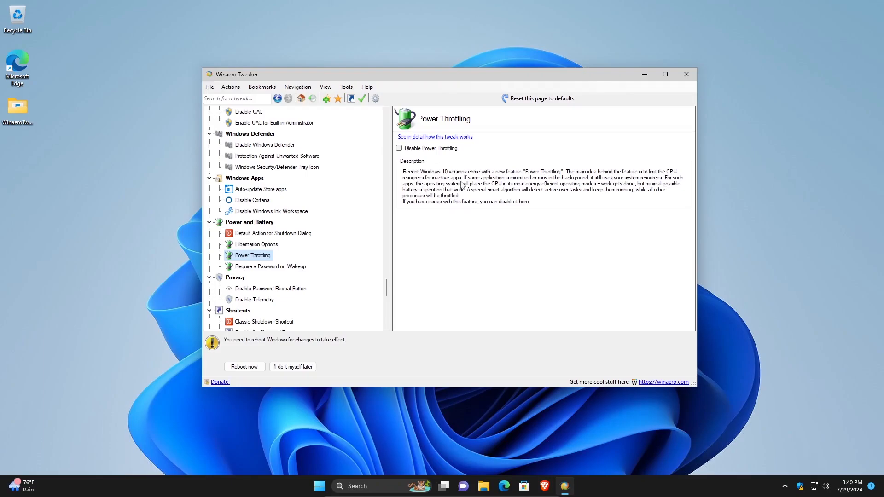
click(270, 288)
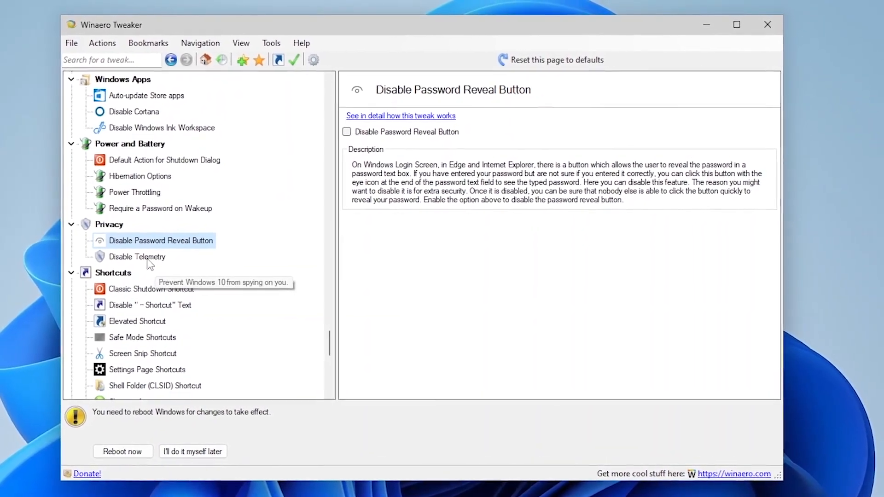
click(137, 257)
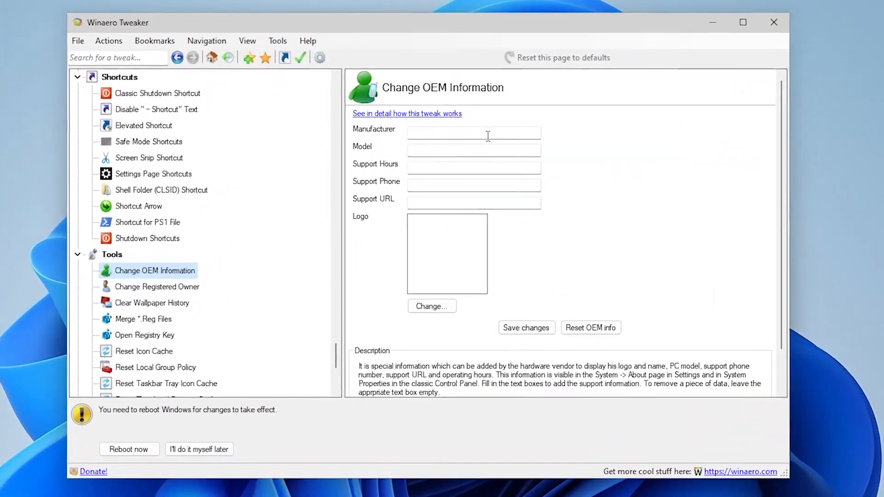
Clear all wallpaper history, then look at the Merge .Reg Files and Open Registry Key tools
scroll(down, 3)
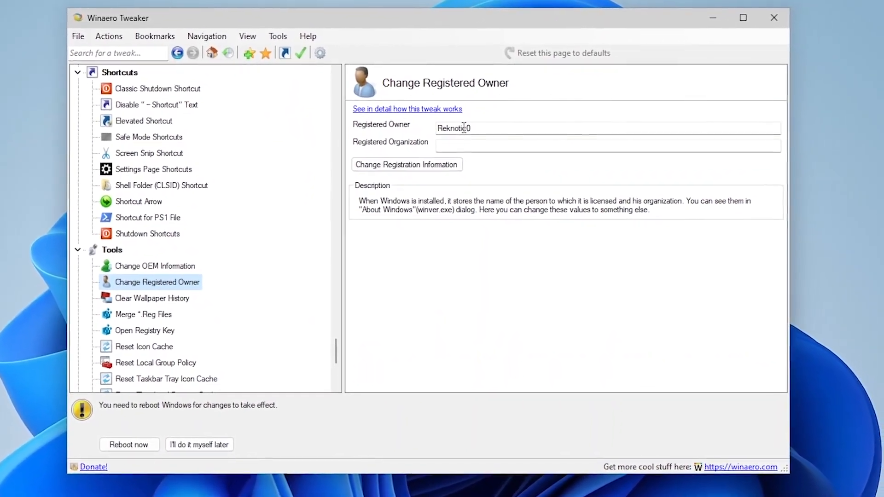
click(146, 299)
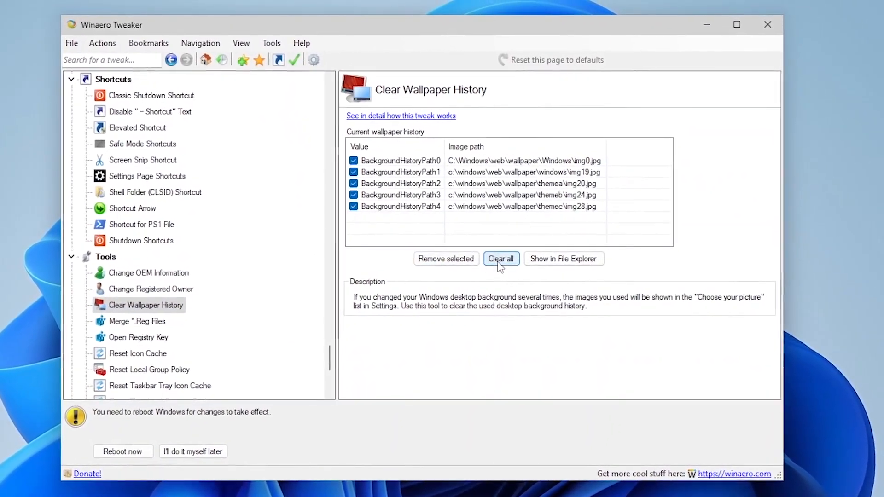
click(501, 258)
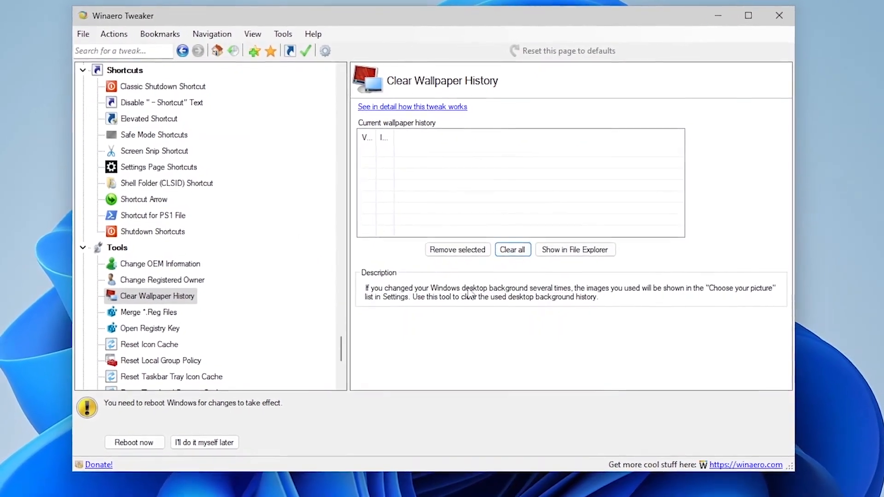
click(148, 312)
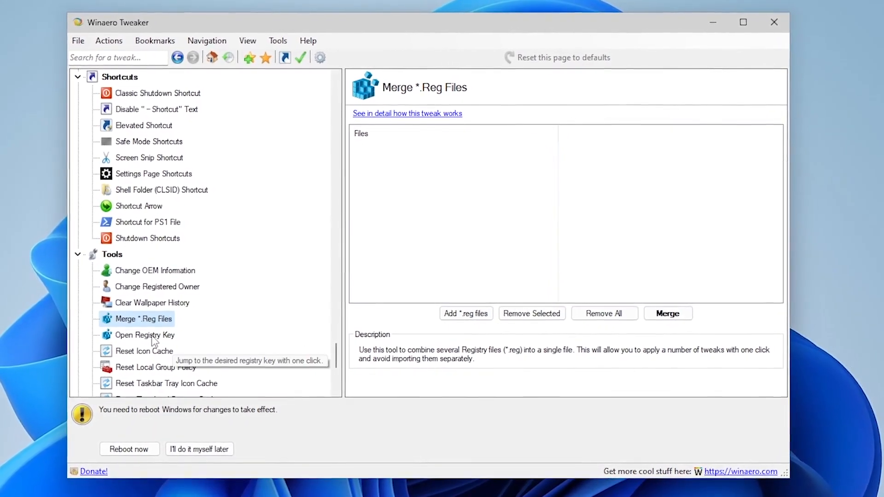
click(151, 335)
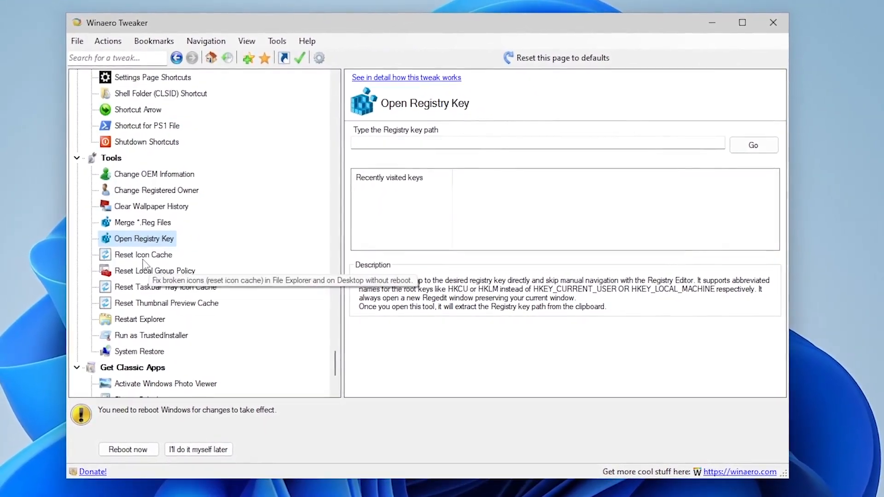
Pass through Reset Local Group Policy, Run as TrustedInstaller and System Restore to reach Get Classic Apps
click(154, 270)
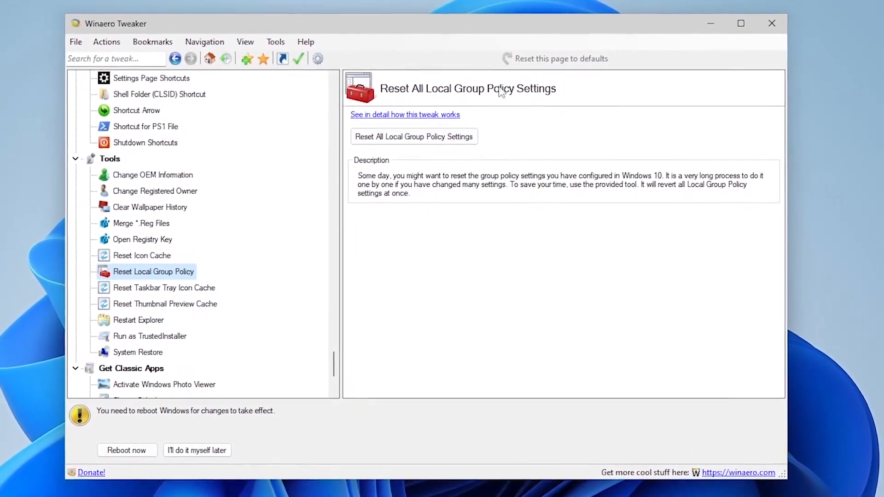
click(163, 327)
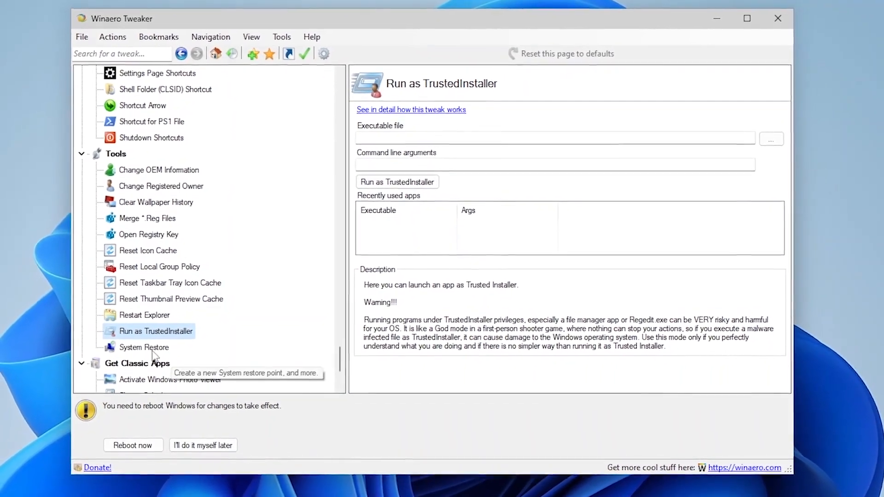
click(144, 347)
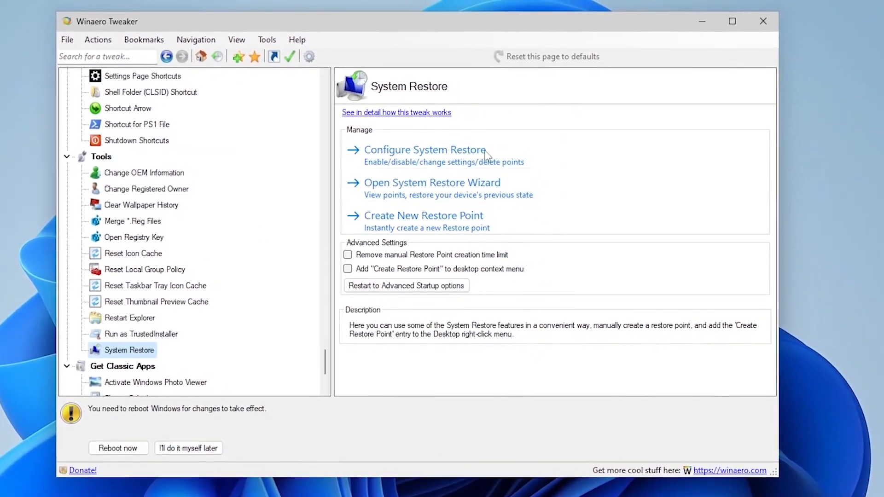
click(122, 365)
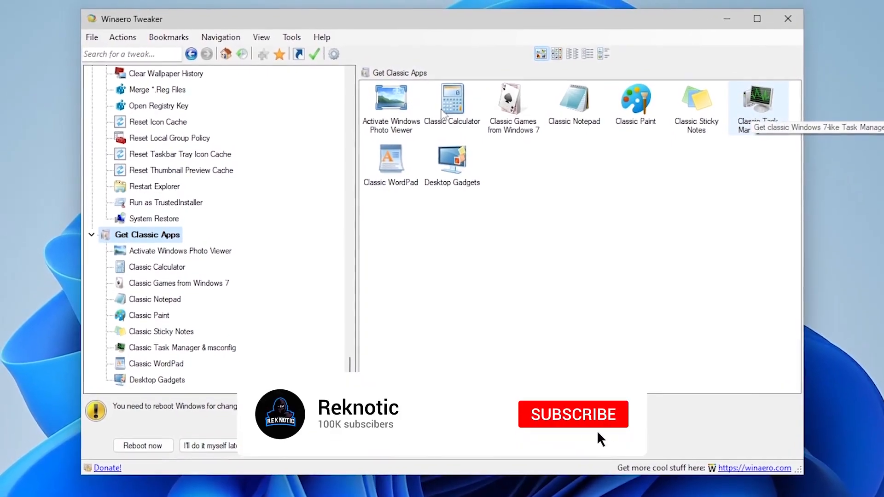
Reboot Windows now so all the applied tweaks take effect
click(572, 414)
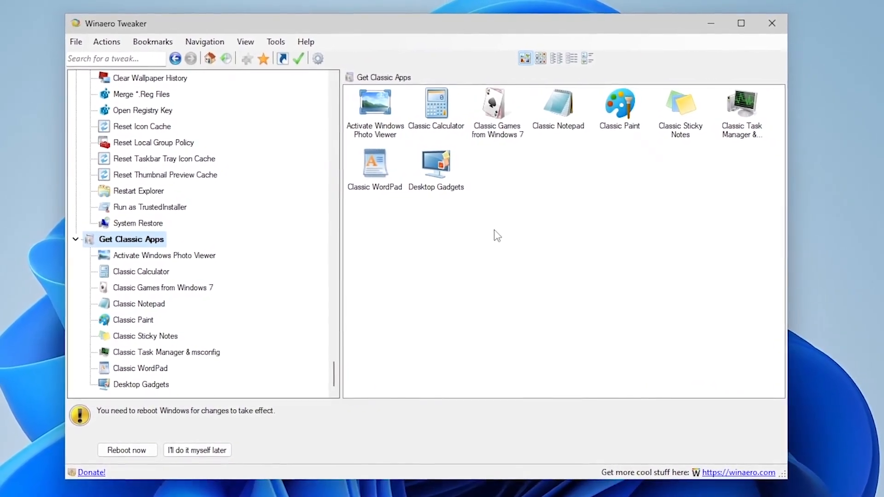
click(127, 450)
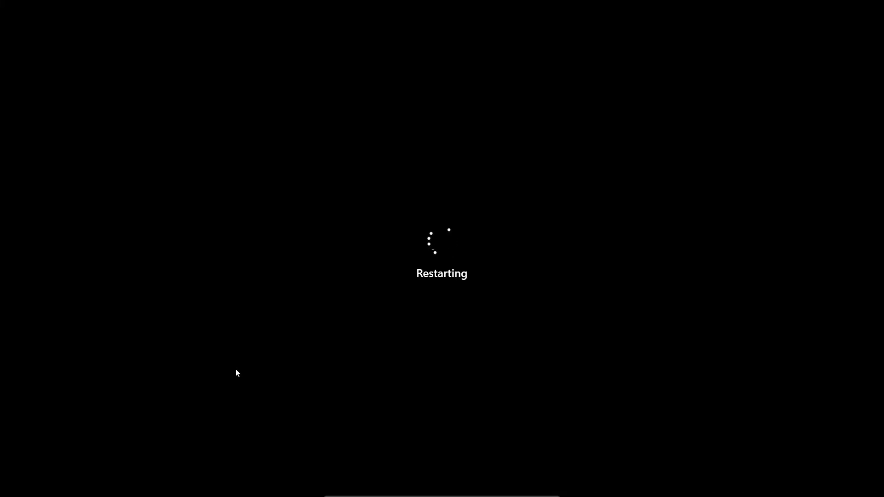